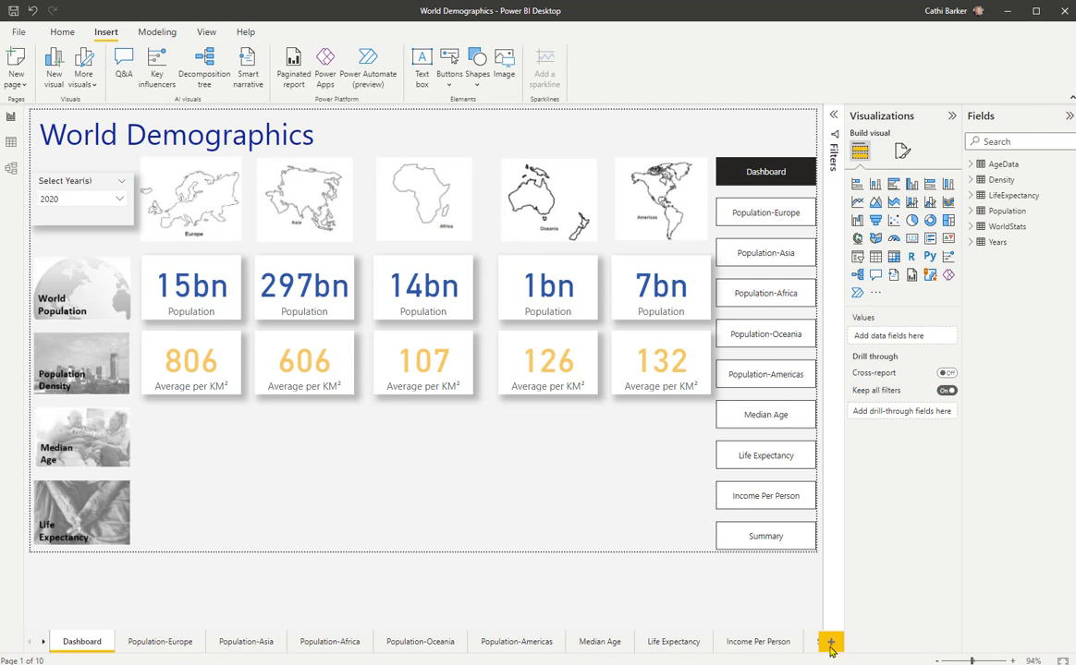
mouse_move(830, 641)
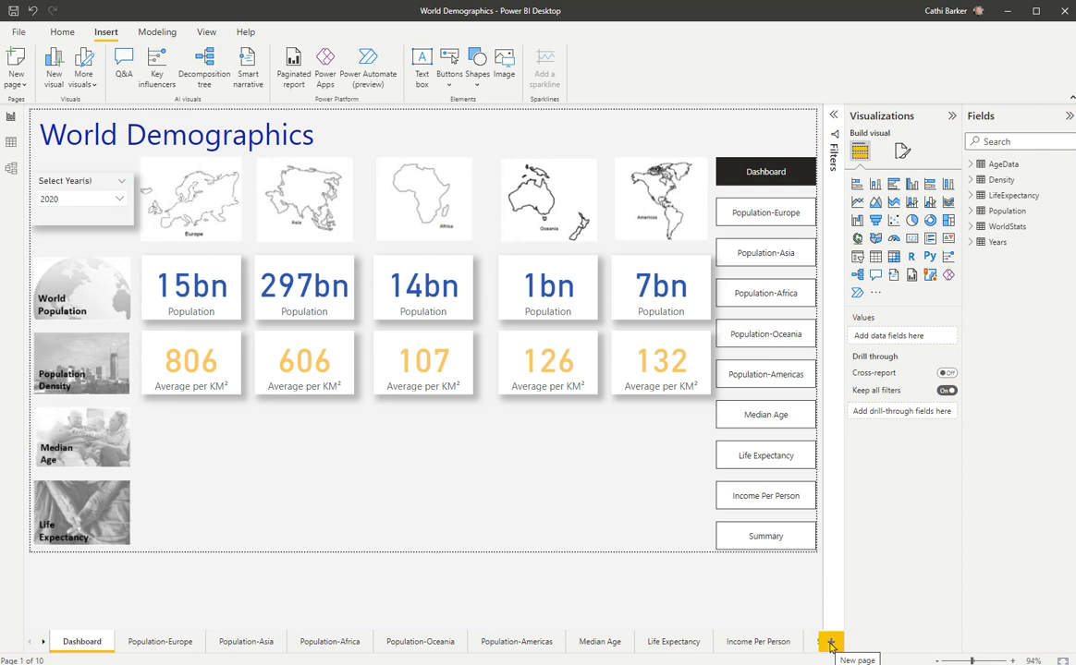
Step: Add a blank report page and rename it Population Density, after Population-Americas
left_click(830, 641)
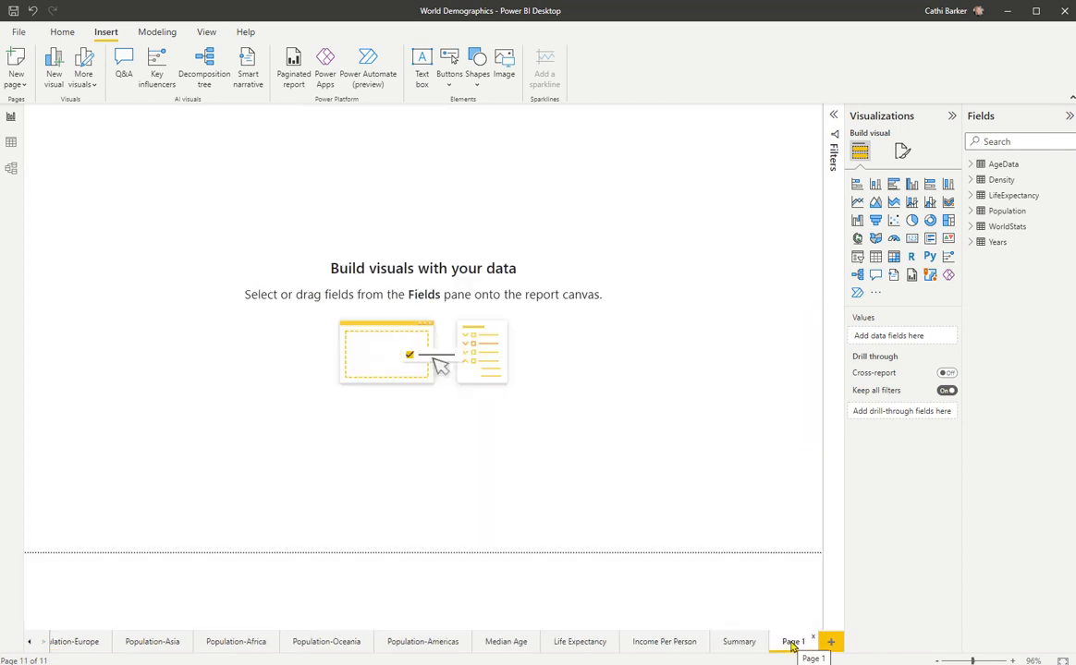
left_click(793, 641)
type("opulation Density")
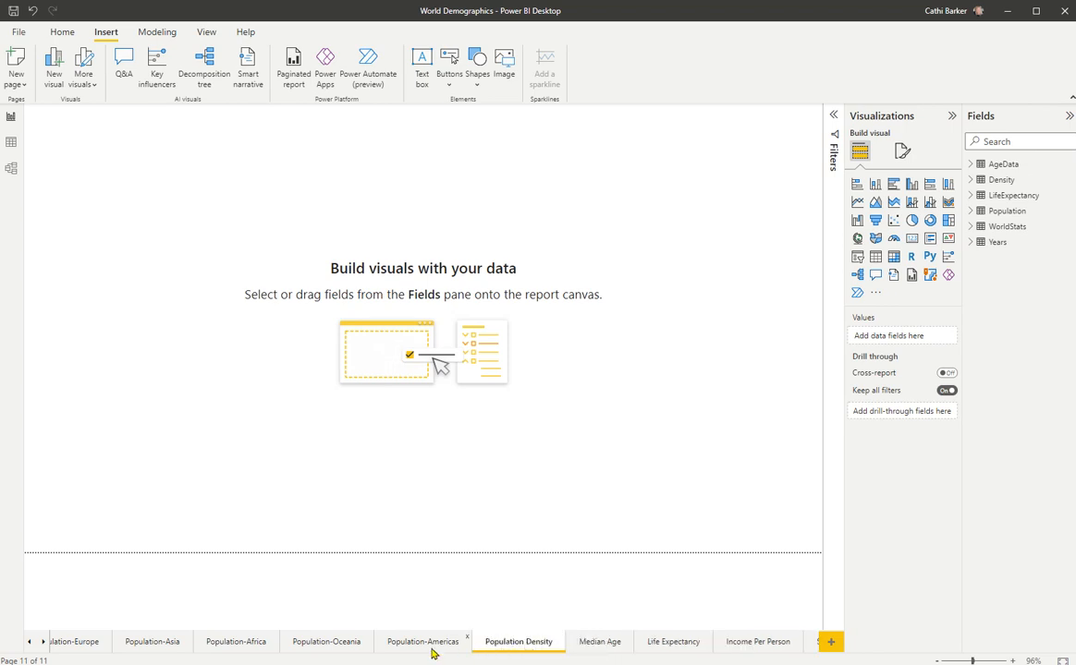
Step: Copy the title, year slicer and back button from Population-Americas and paste them on Population Density
left_click(421, 642)
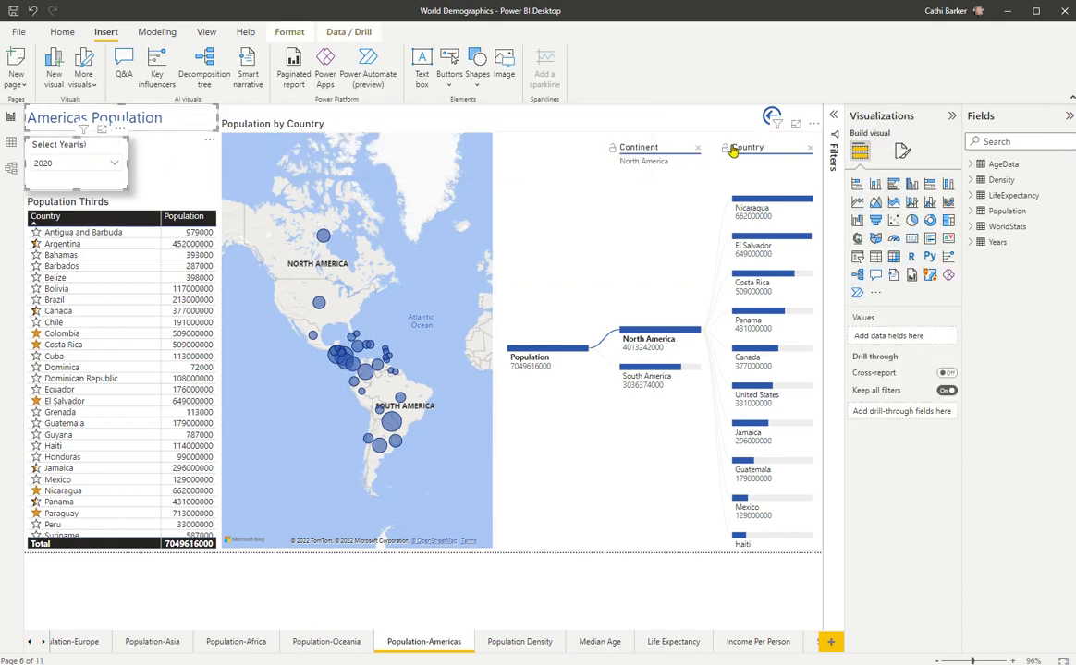
mouse_move(772, 118)
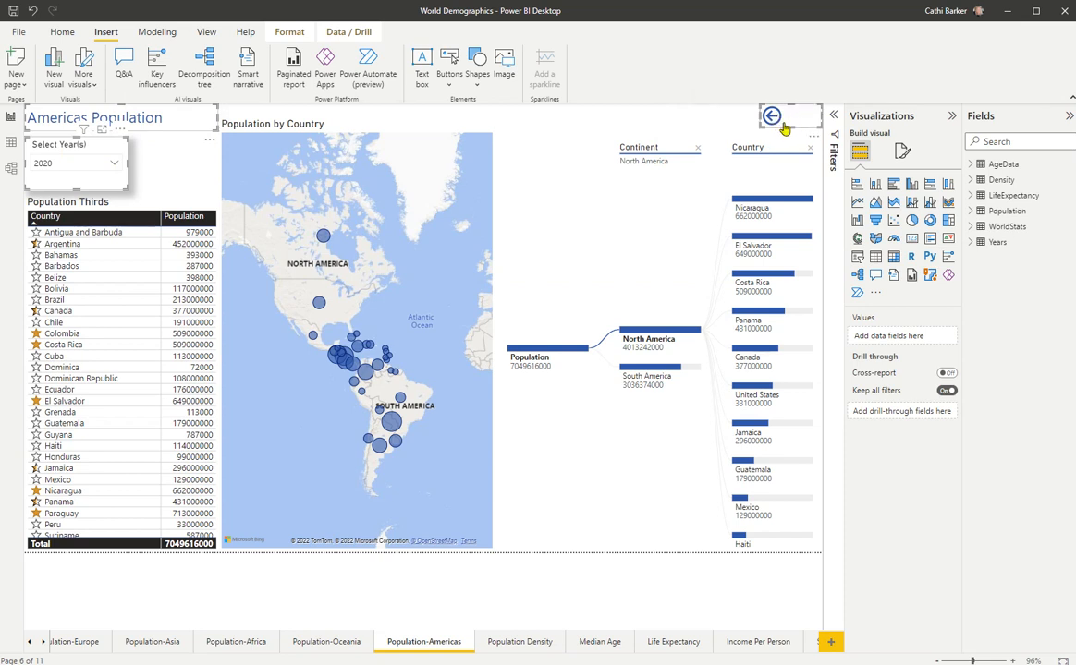
mouse_move(773, 114)
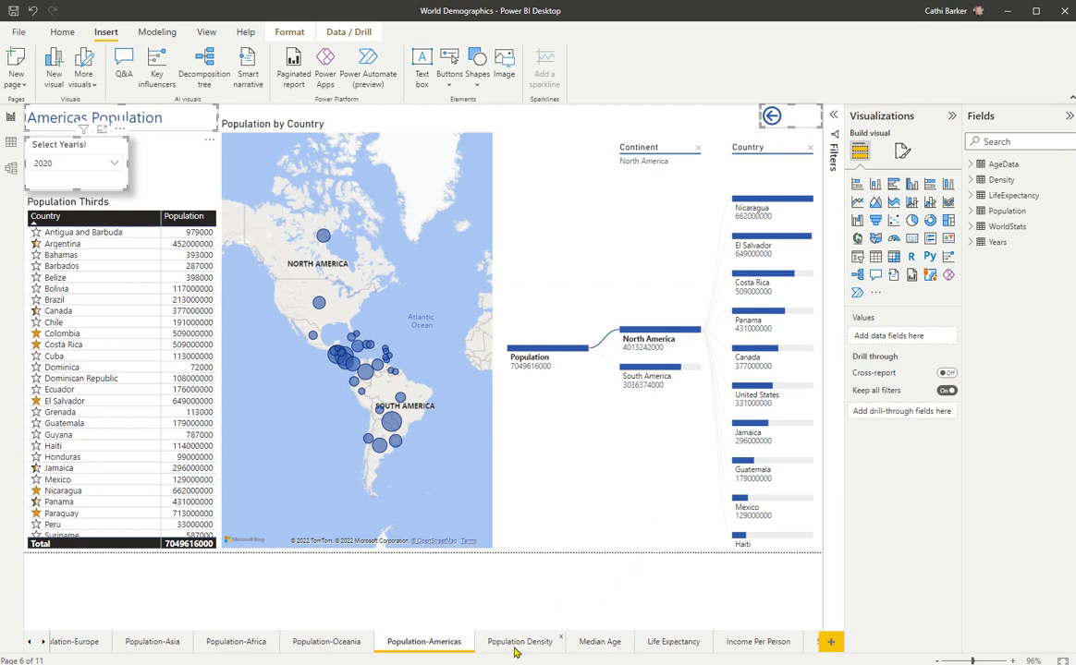
left_click(518, 641)
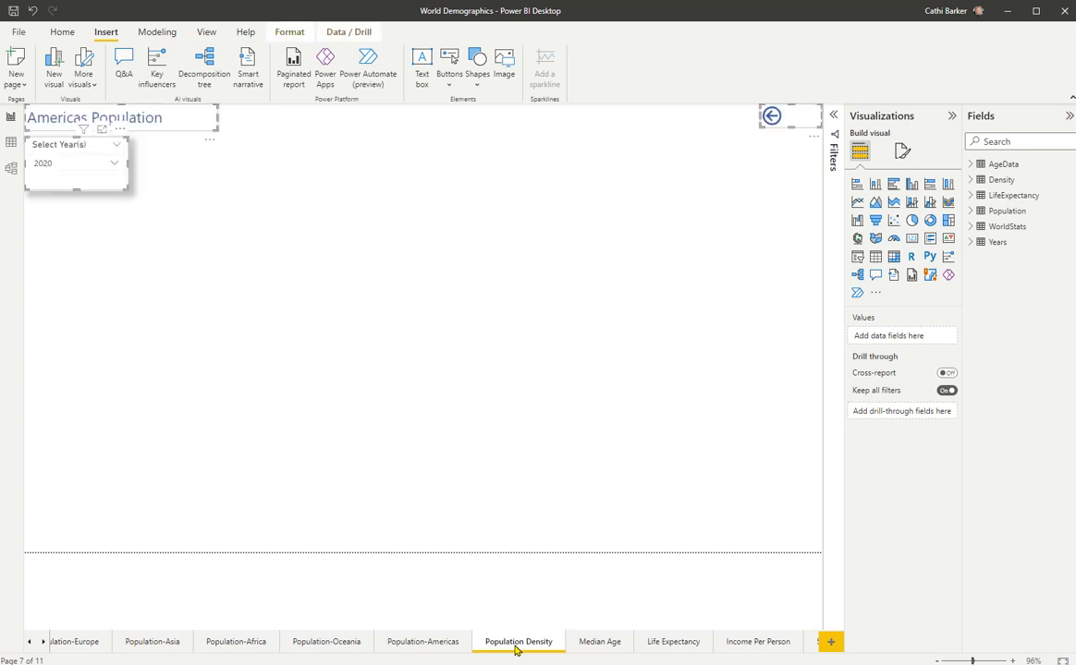
left_click(517, 641)
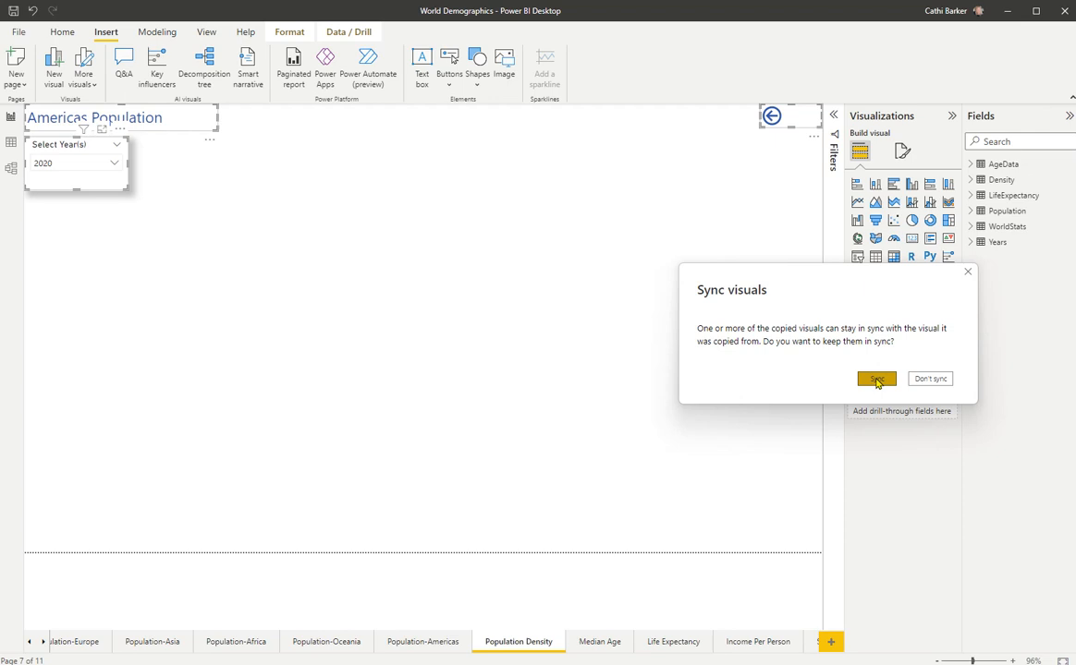
Step: Keep the pasted visuals synced and verify via Sync slicers that the year slicer covers all pages
left_click(876, 379)
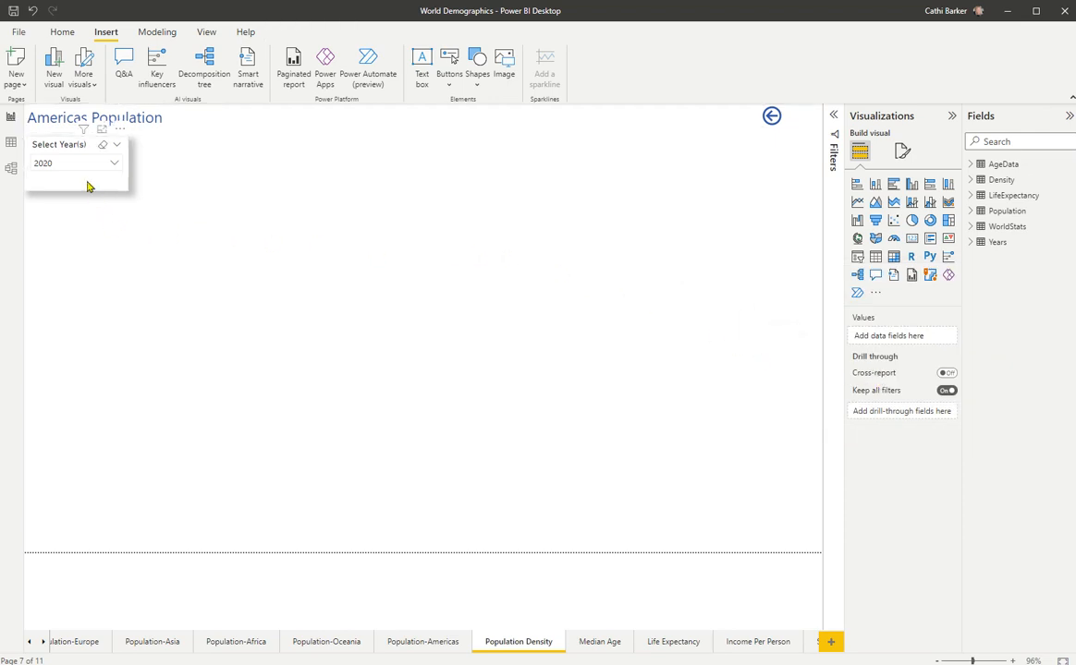
left_click(76, 174)
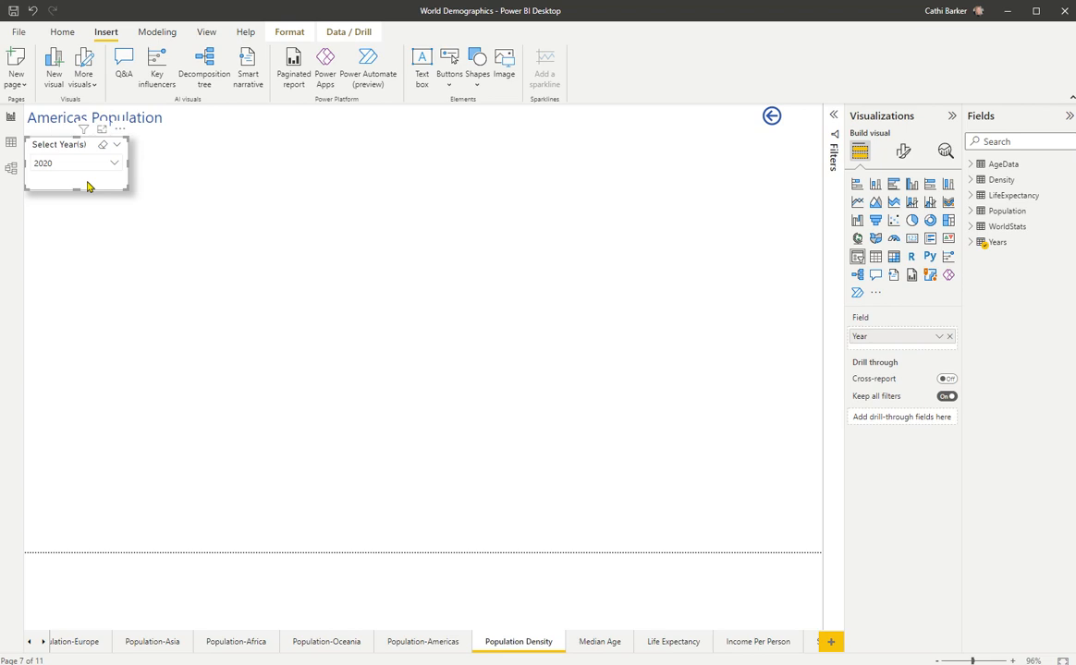
left_click(207, 31)
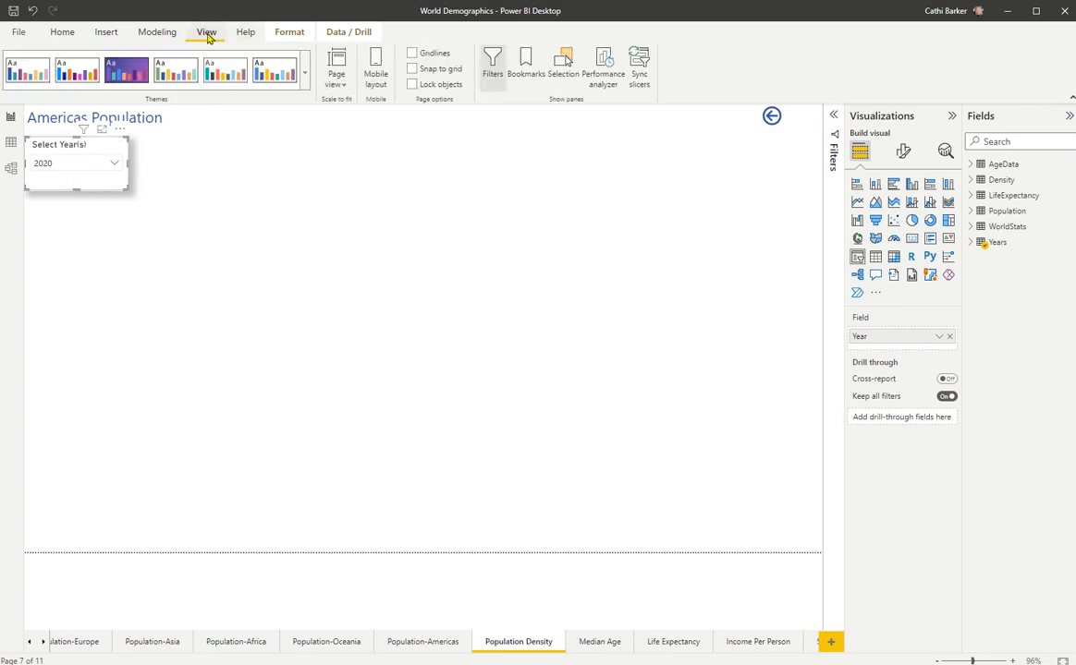
left_click(639, 67)
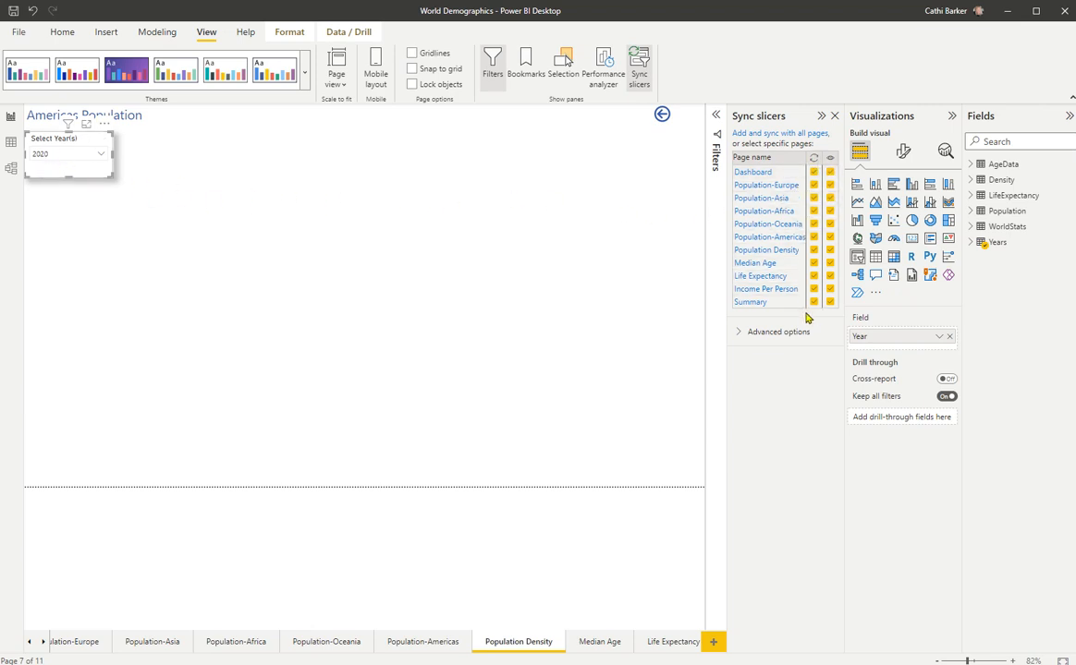
mouse_move(192, 258)
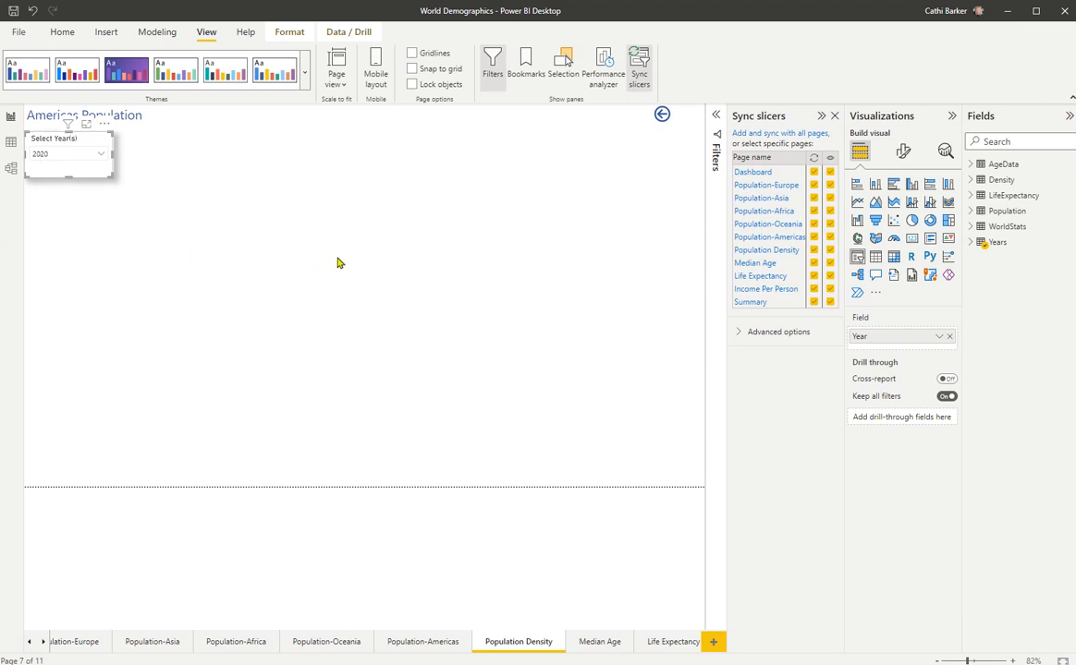
left_click(833, 115)
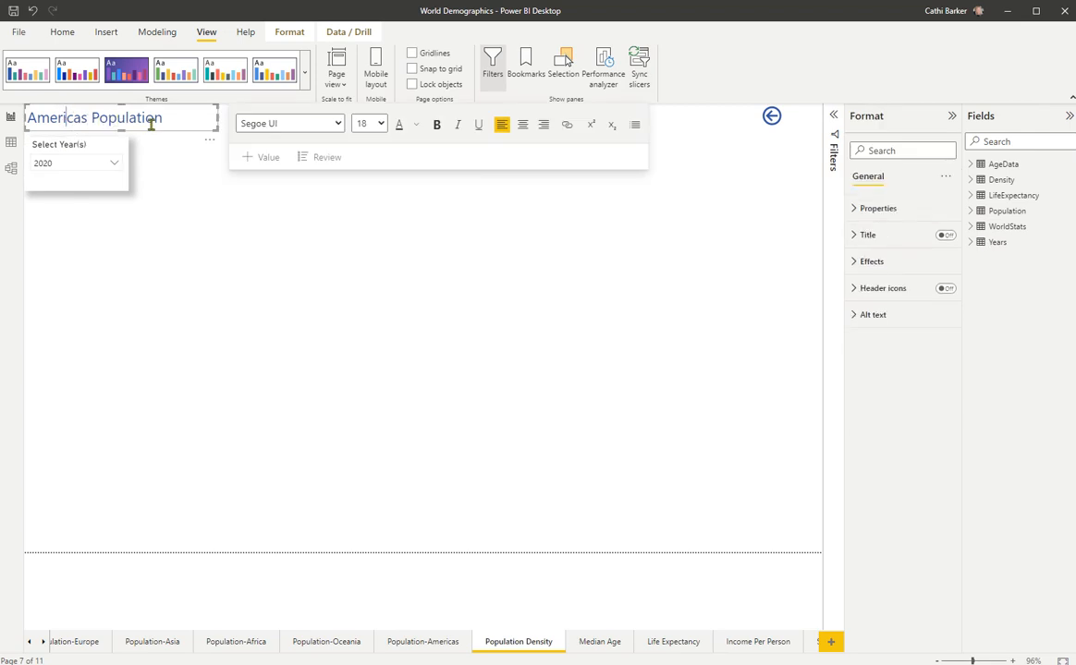
Step: Replace the title text 'Americas Population' with 'Population Density'
double_click(57, 119)
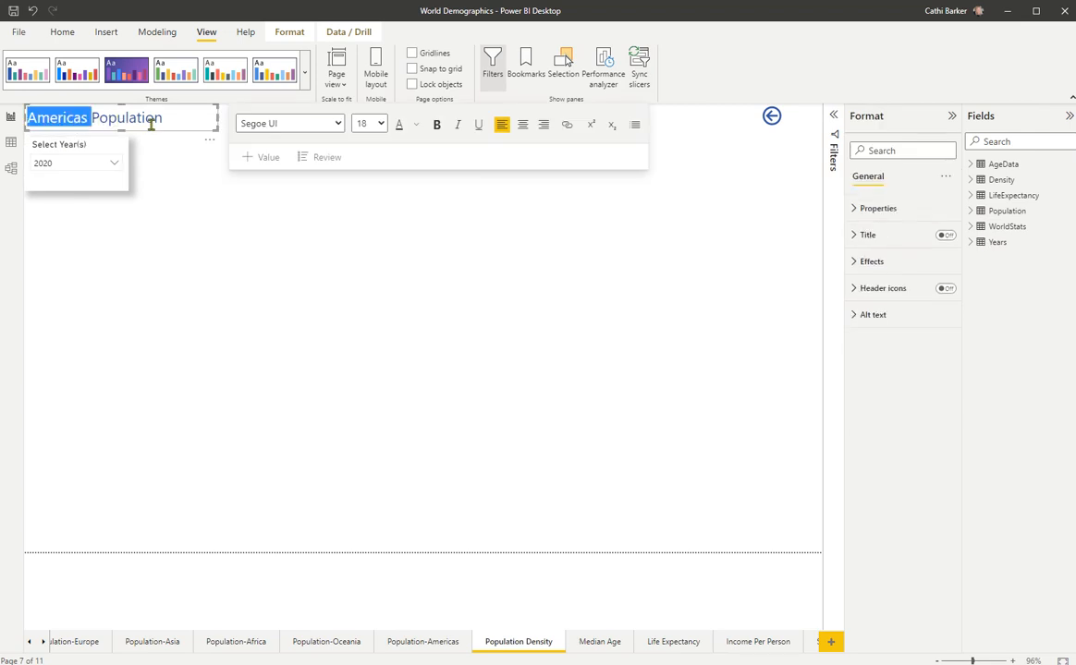
type("Population Density")
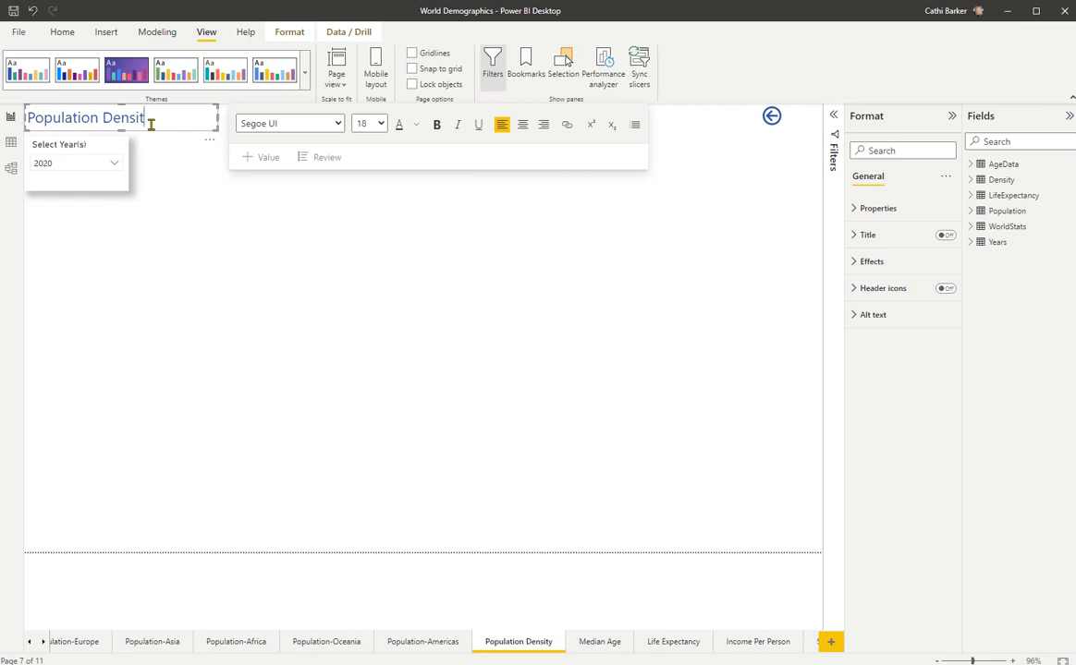
left_click(175, 259)
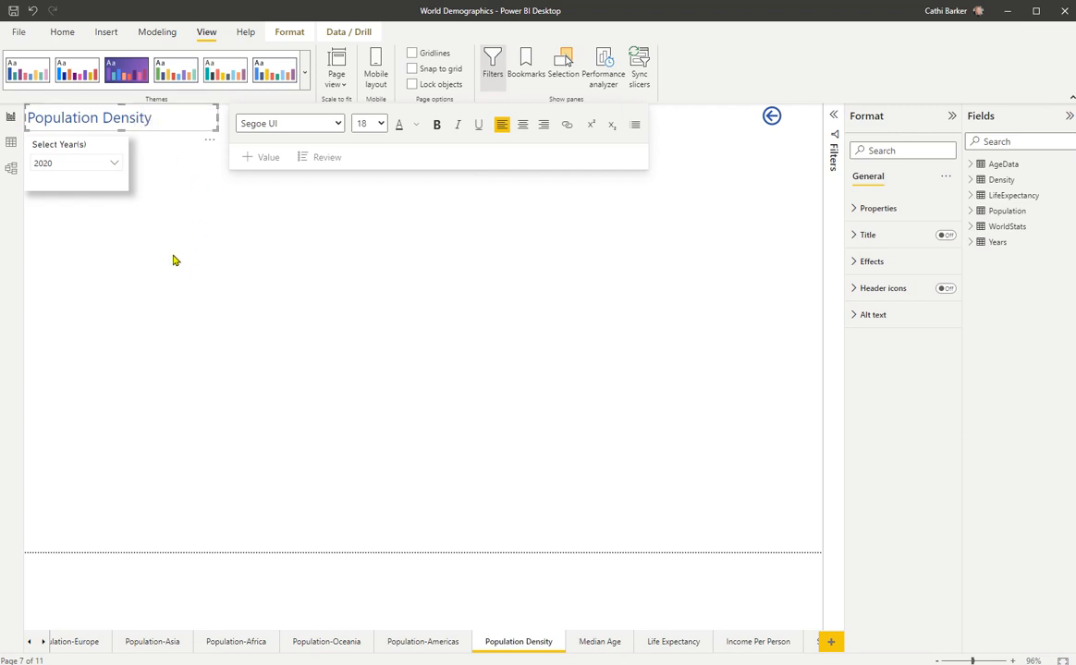
mouse_move(347, 277)
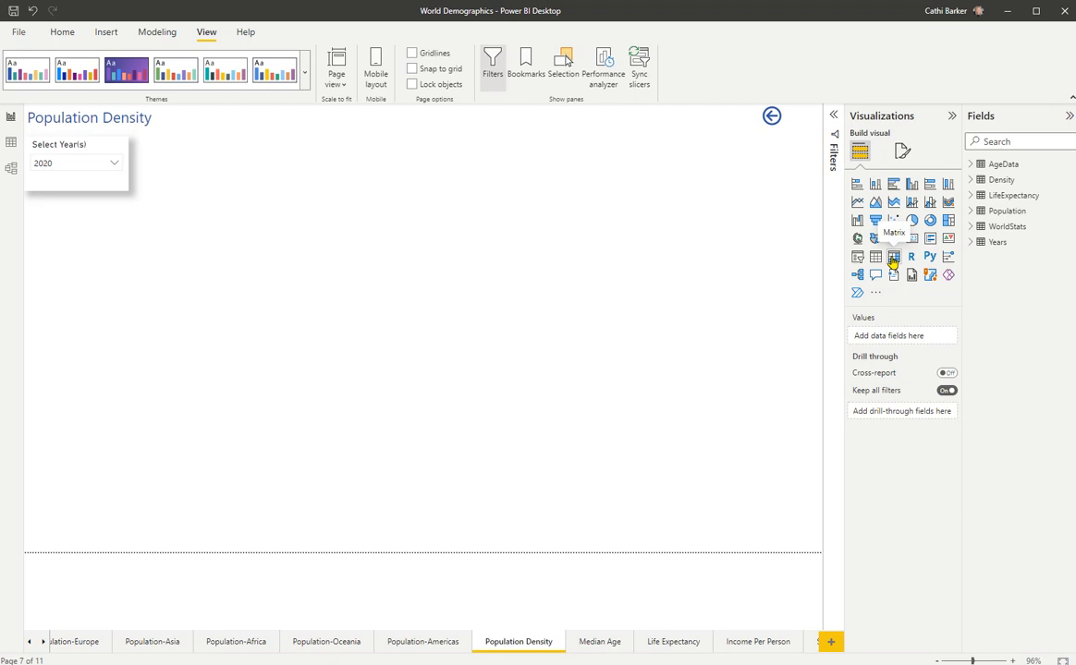
Step: Insert a matrix visual with Density's Continent on columns and Country on rows
left_click(893, 257)
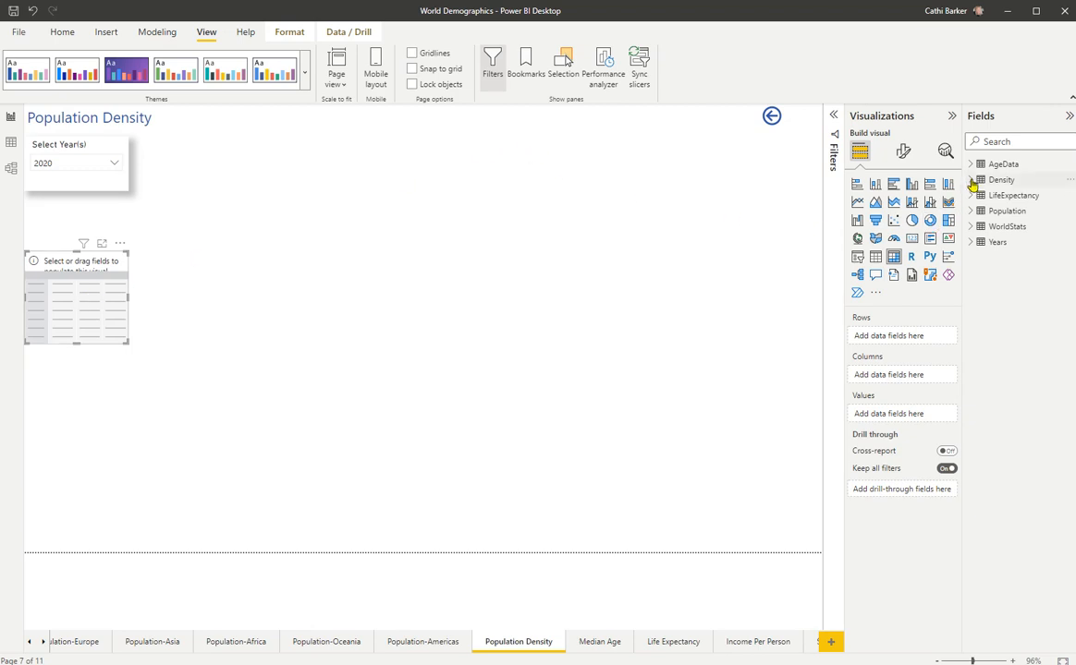
left_click(971, 179)
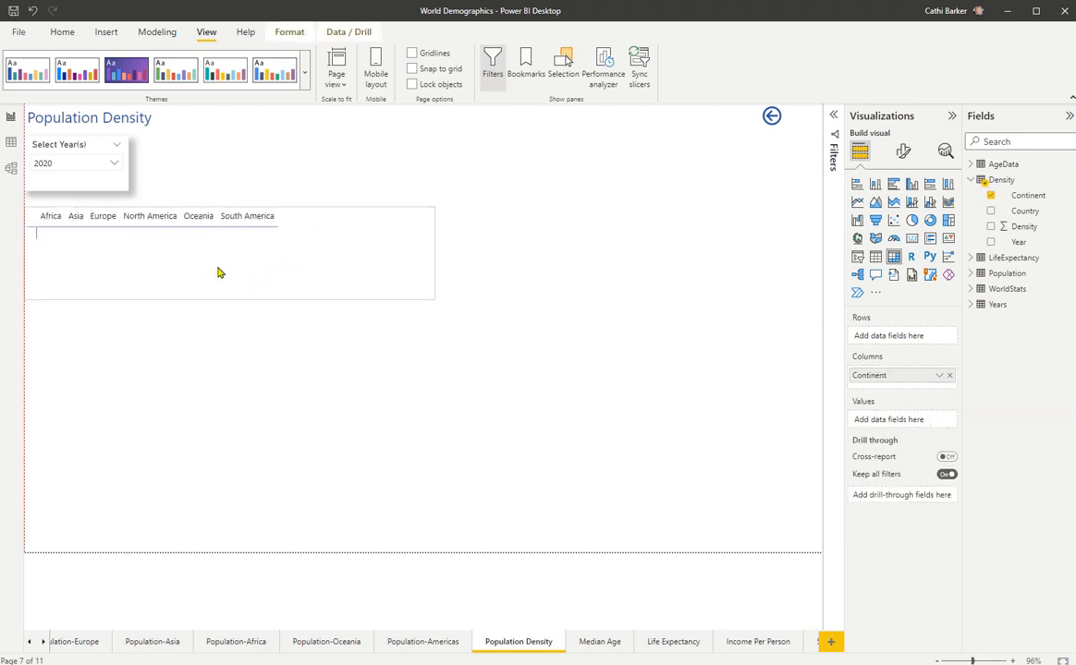
left_click(222, 255)
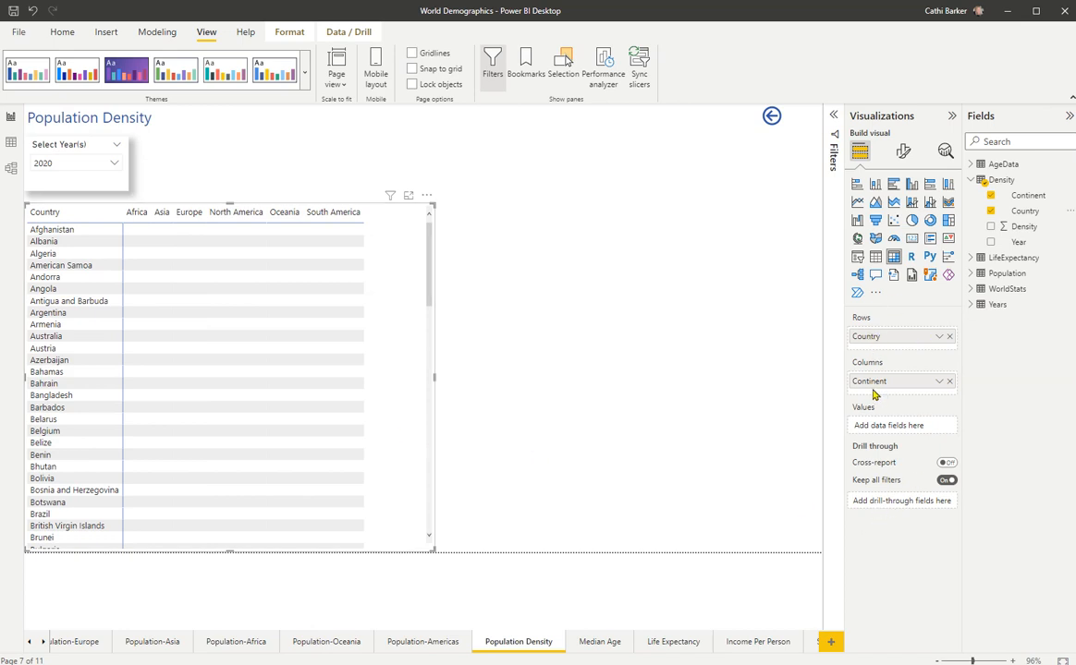
mouse_move(643, 392)
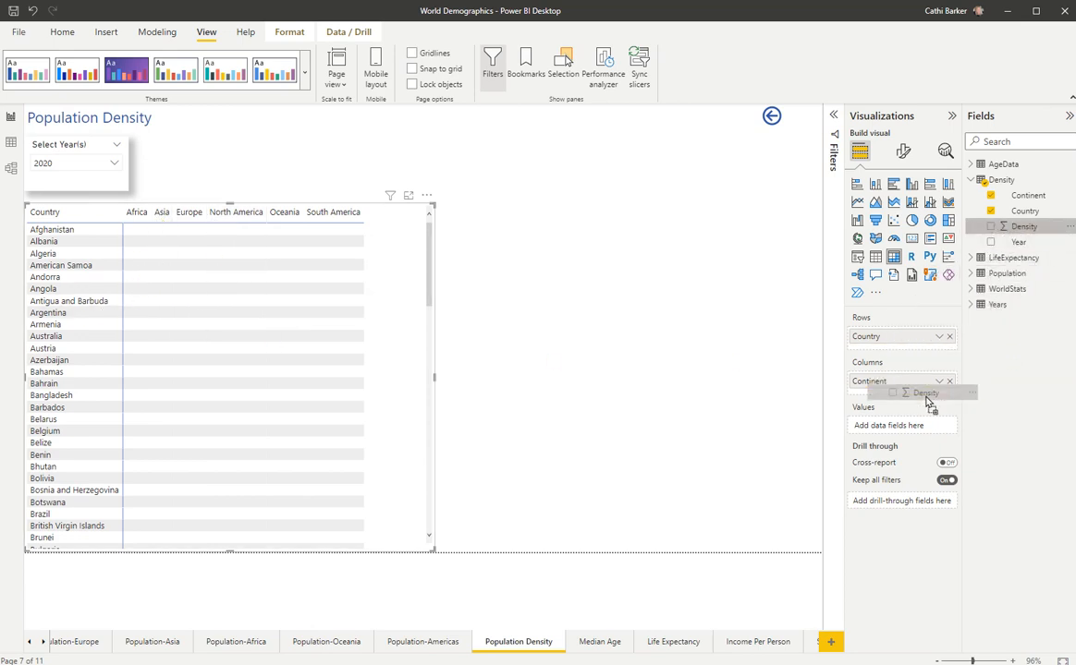
Step: Add Density to the matrix values and summarize the first Density value as Average
left_click_drag(926, 391, 902, 425)
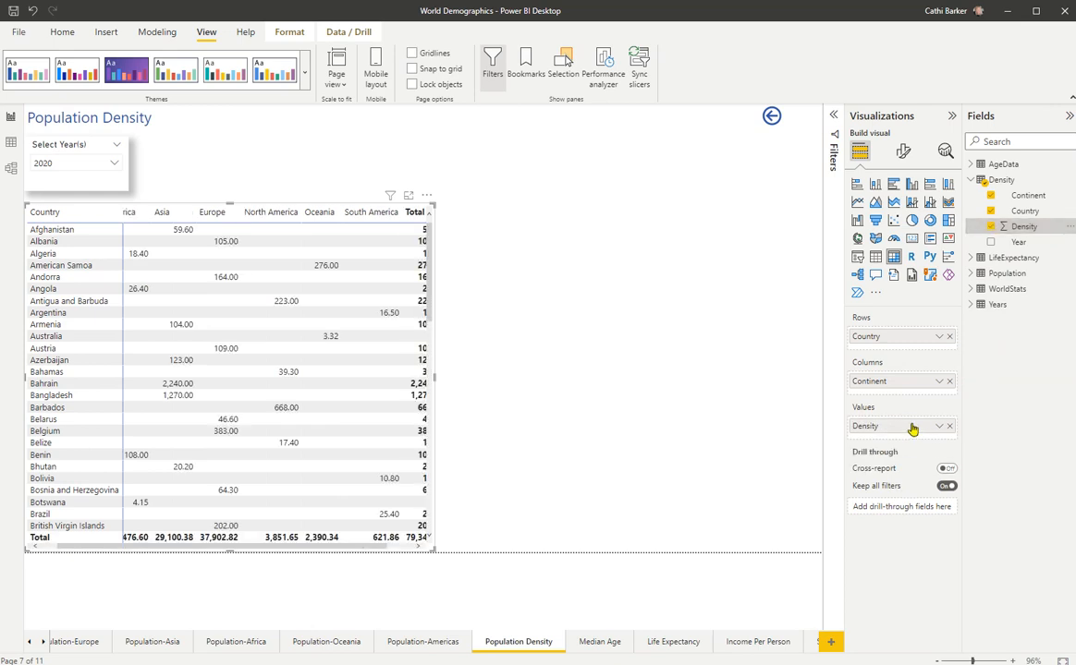
mouse_move(402, 440)
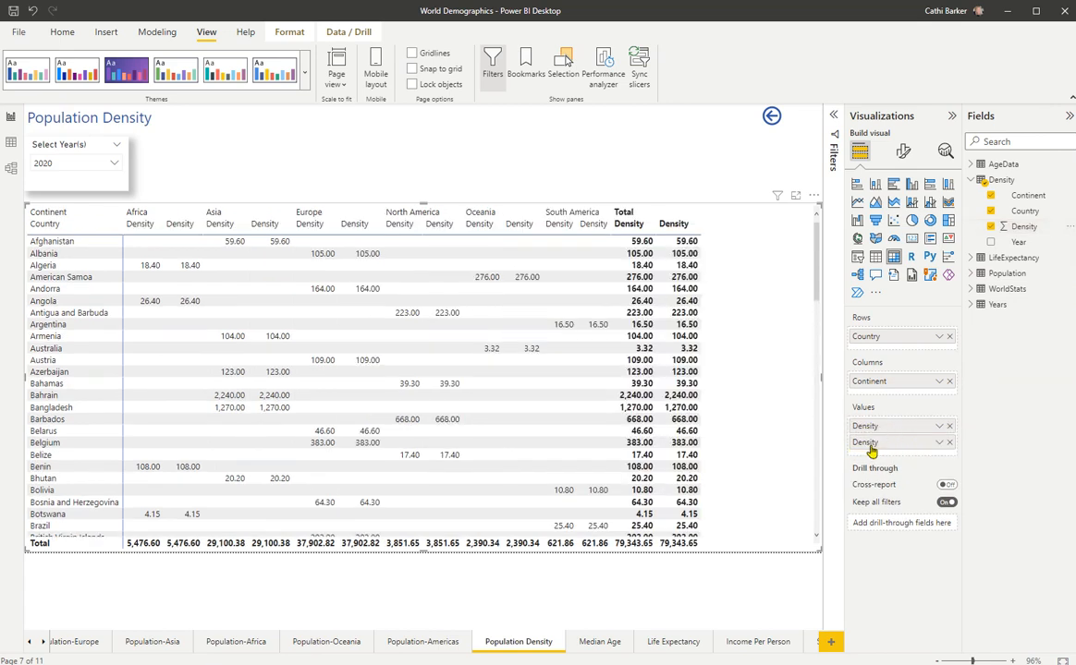
mouse_move(872, 442)
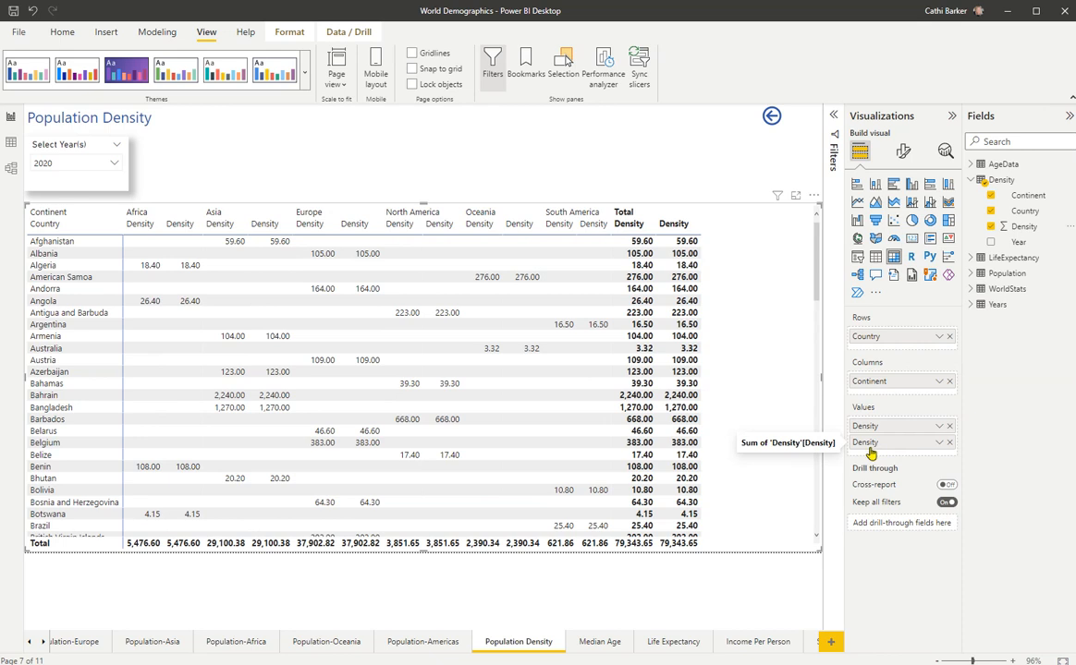
mouse_move(869, 425)
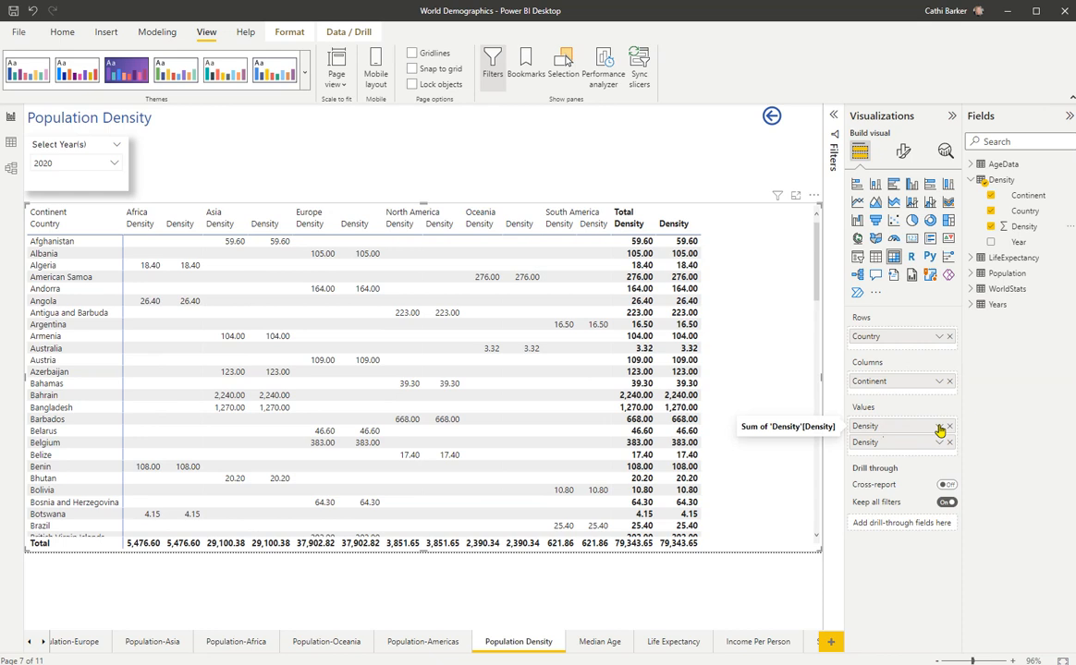
left_click(949, 425)
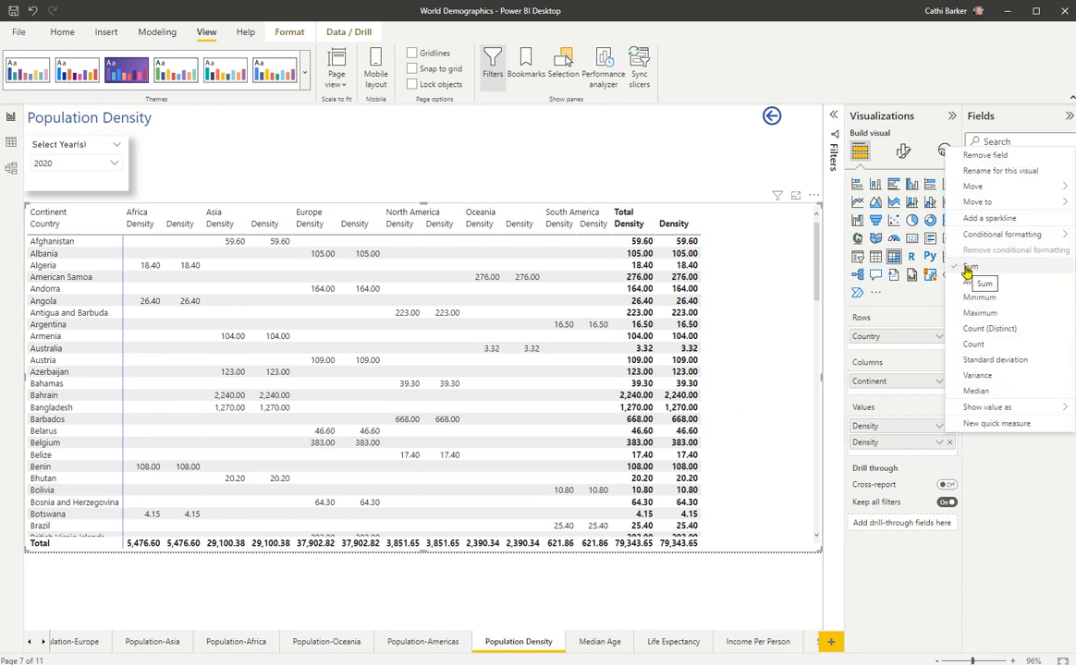
mouse_move(993, 281)
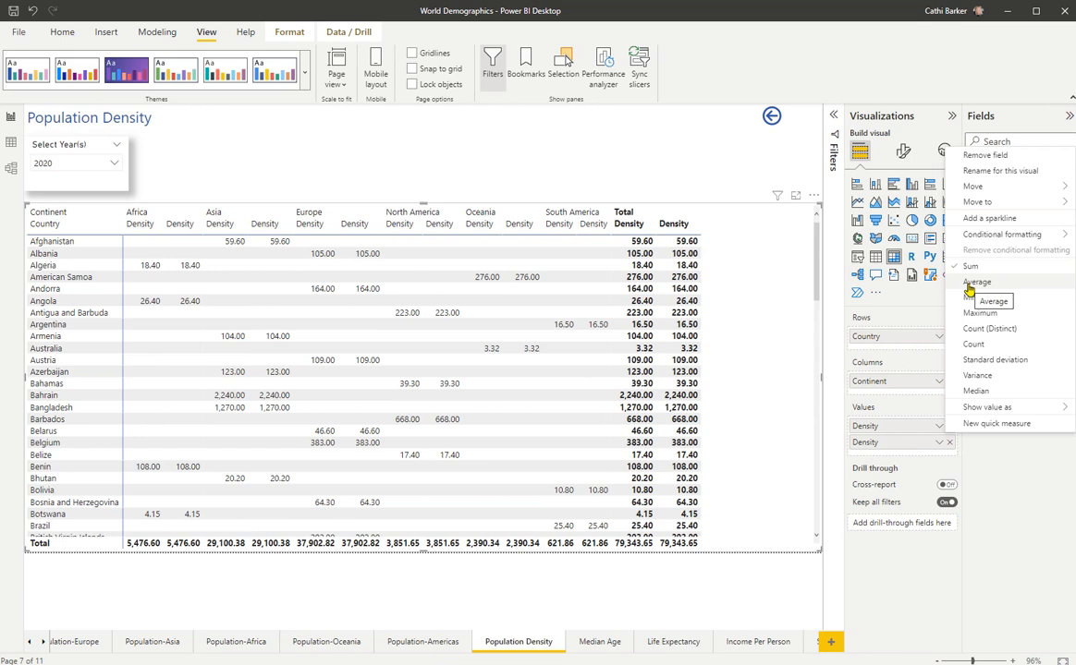
left_click(995, 300)
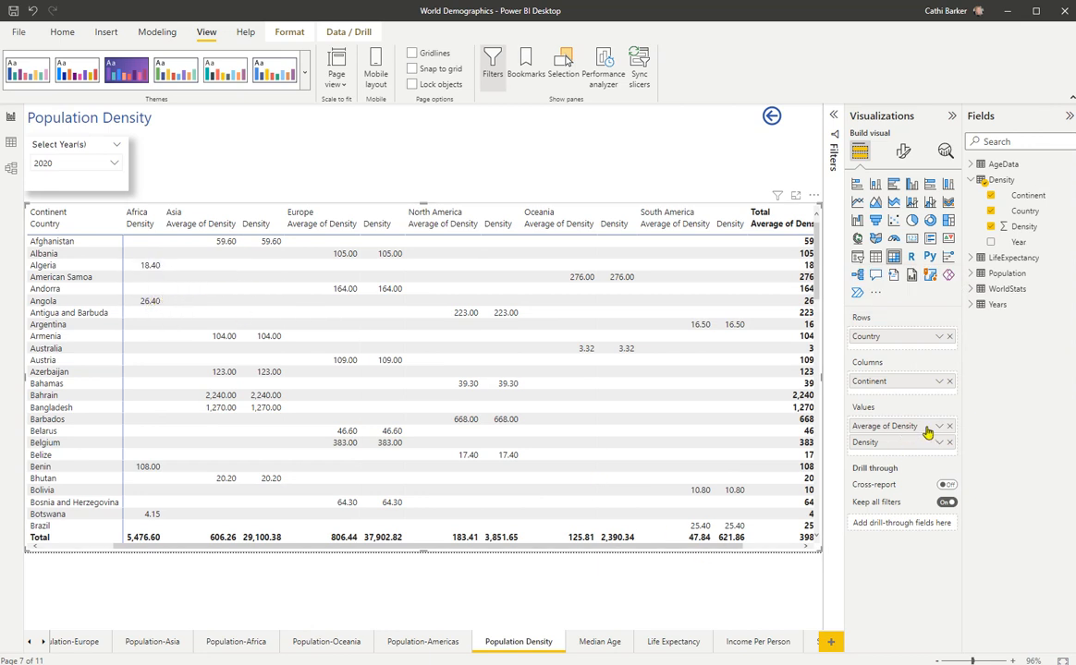
Step: Rename the Average of Density value to 'Average'
left_click(948, 425)
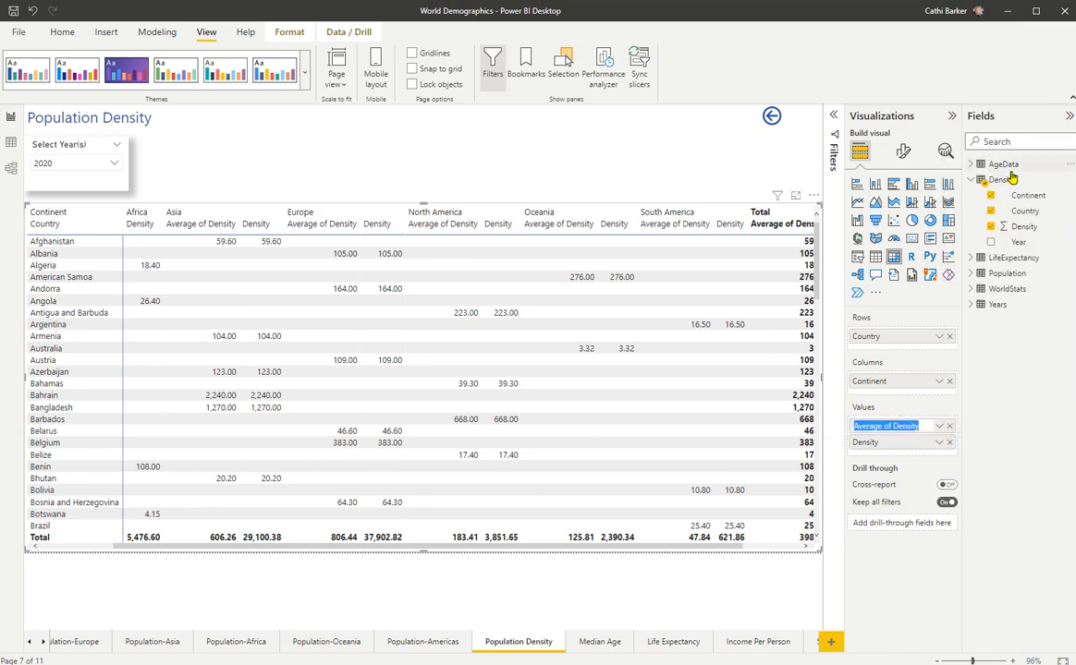
mouse_move(1004, 162)
type("Average")
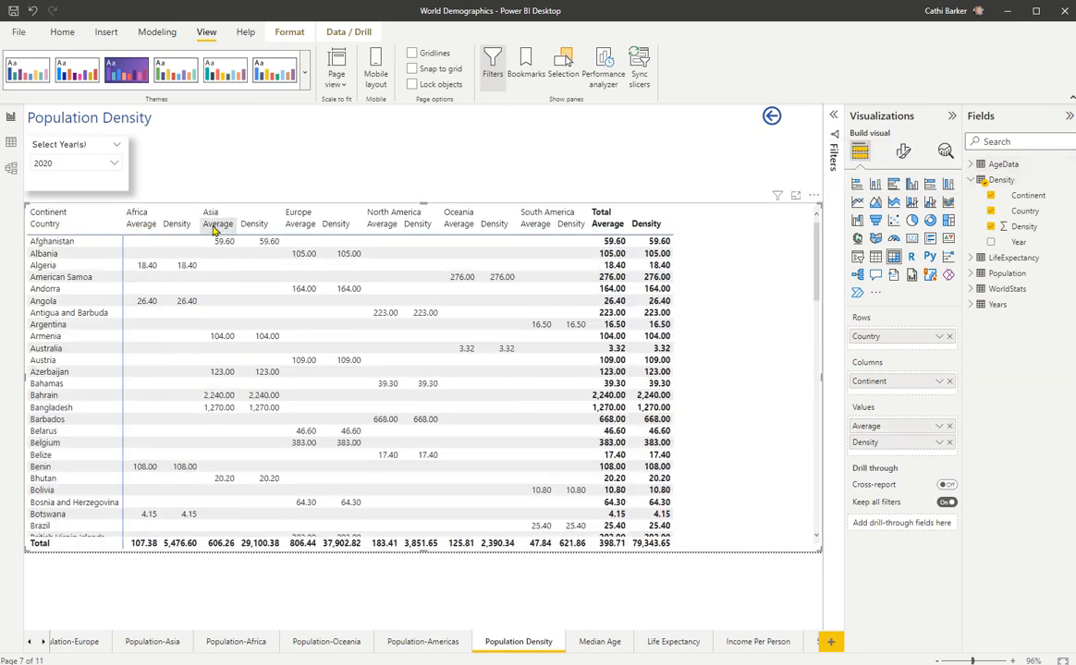
mouse_move(894, 469)
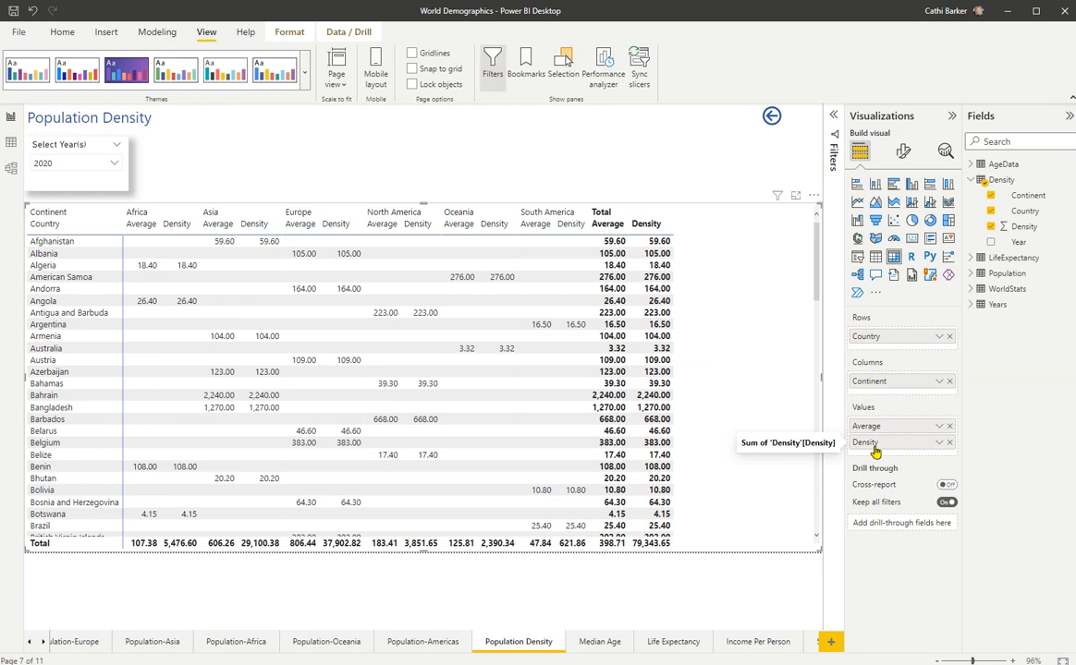
Step: Show the second Density value as percent of column total
left_click(948, 441)
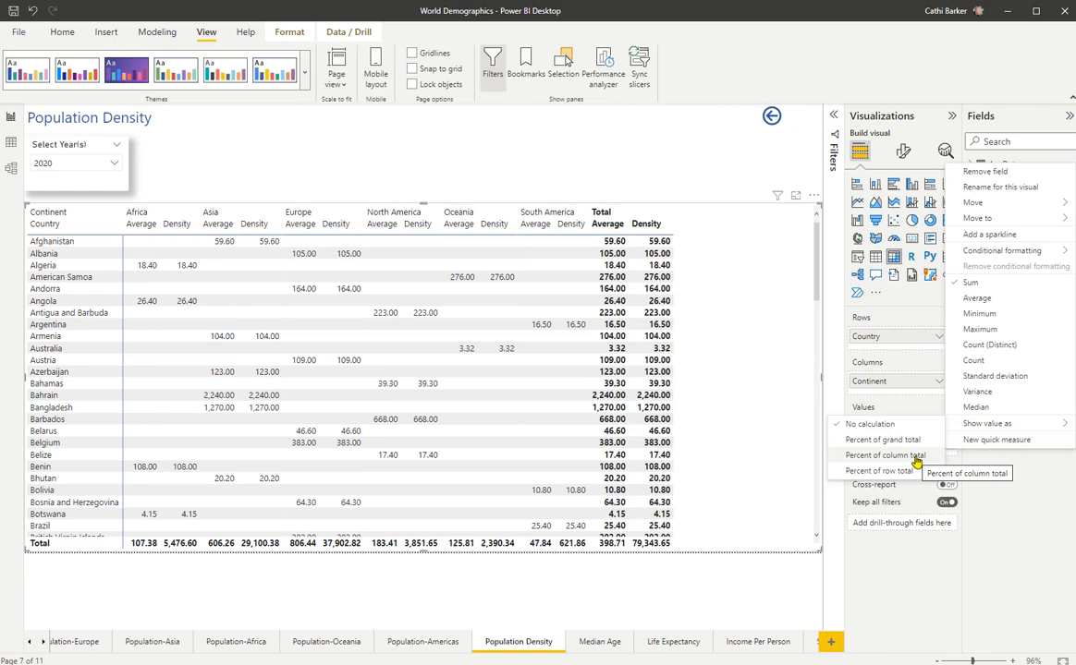
left_click(883, 455)
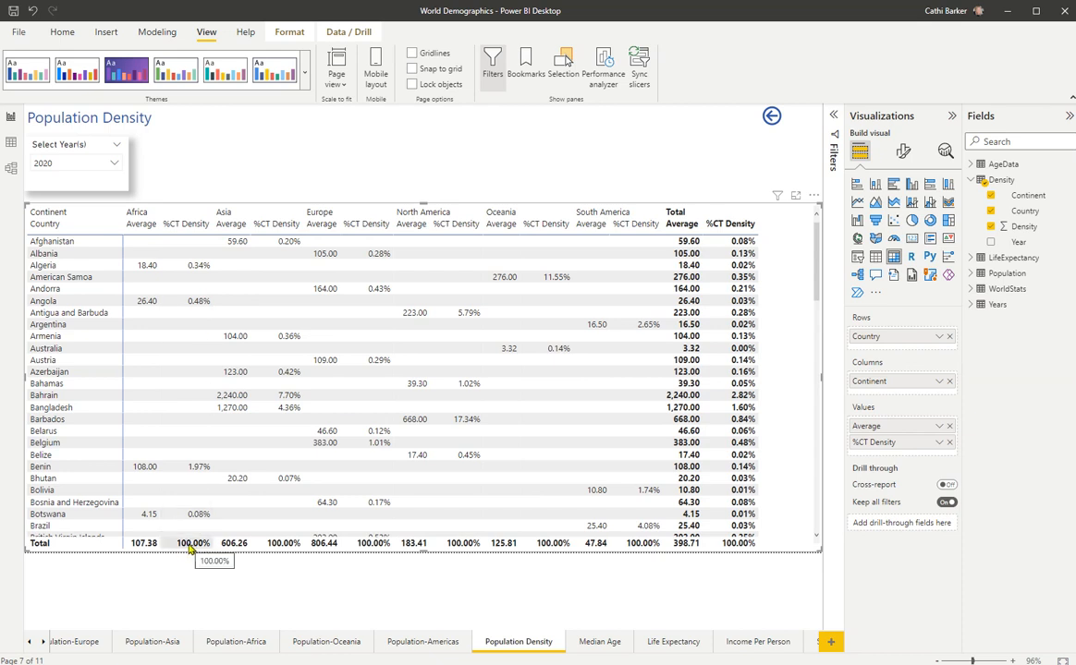
mouse_move(943, 451)
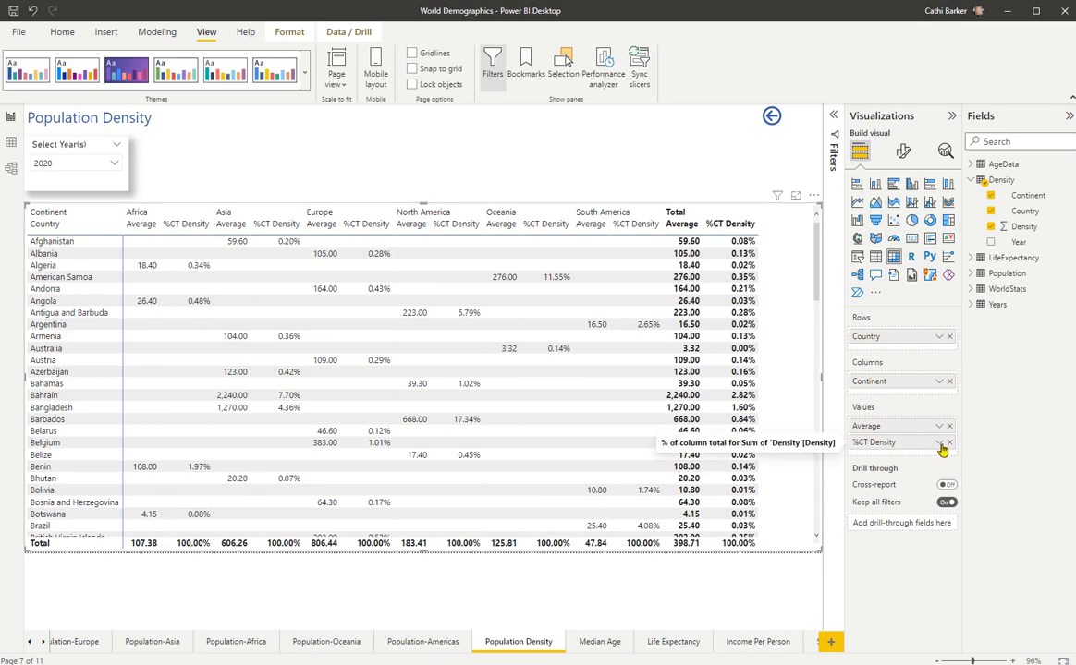
Step: Rename the %CT Density value to '%'
left_click(874, 442)
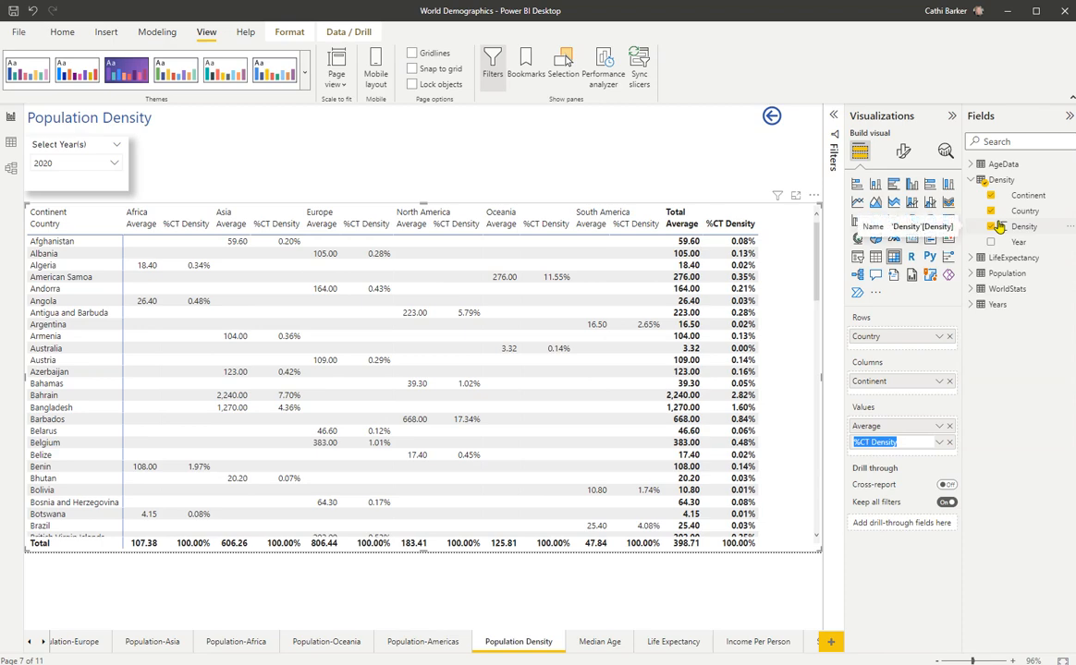
left_click(896, 441)
type("%")
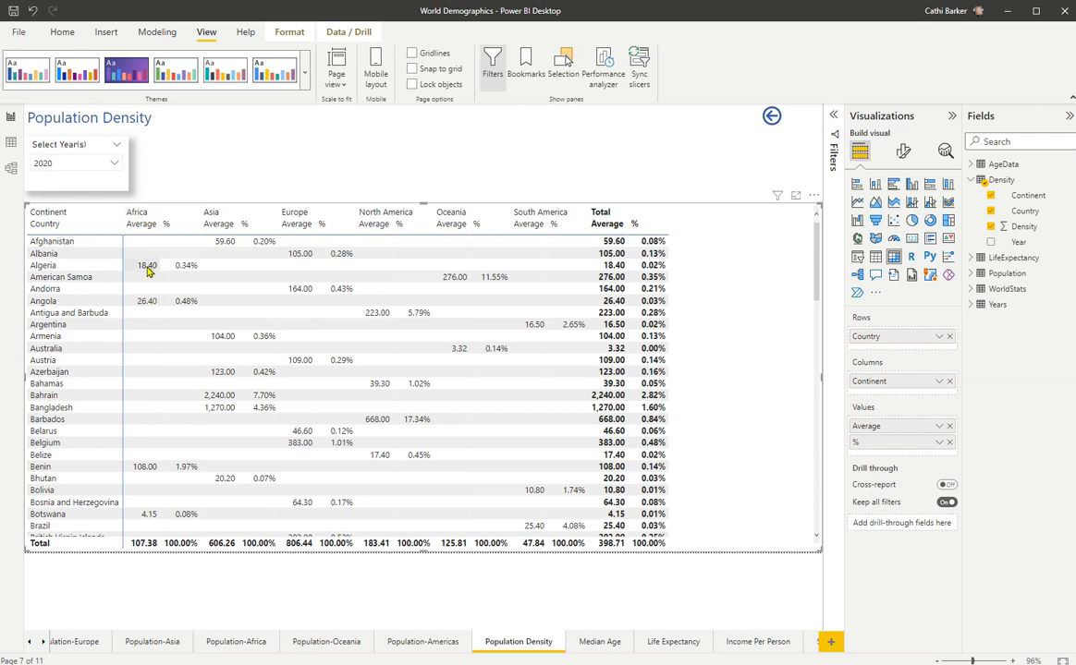
mouse_move(140, 551)
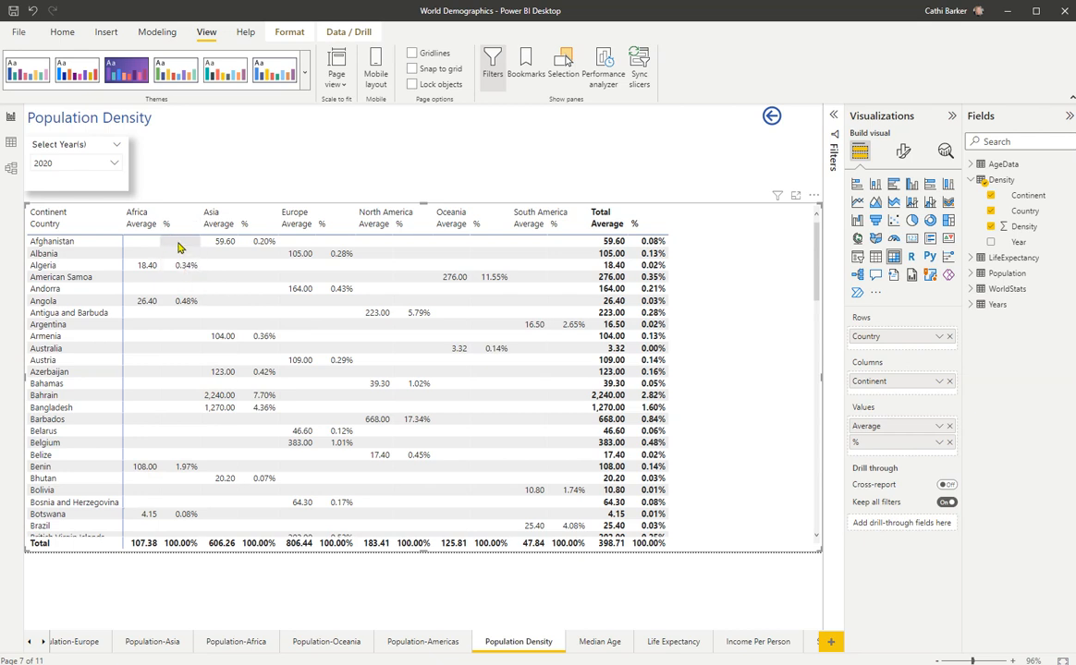
mouse_move(183, 551)
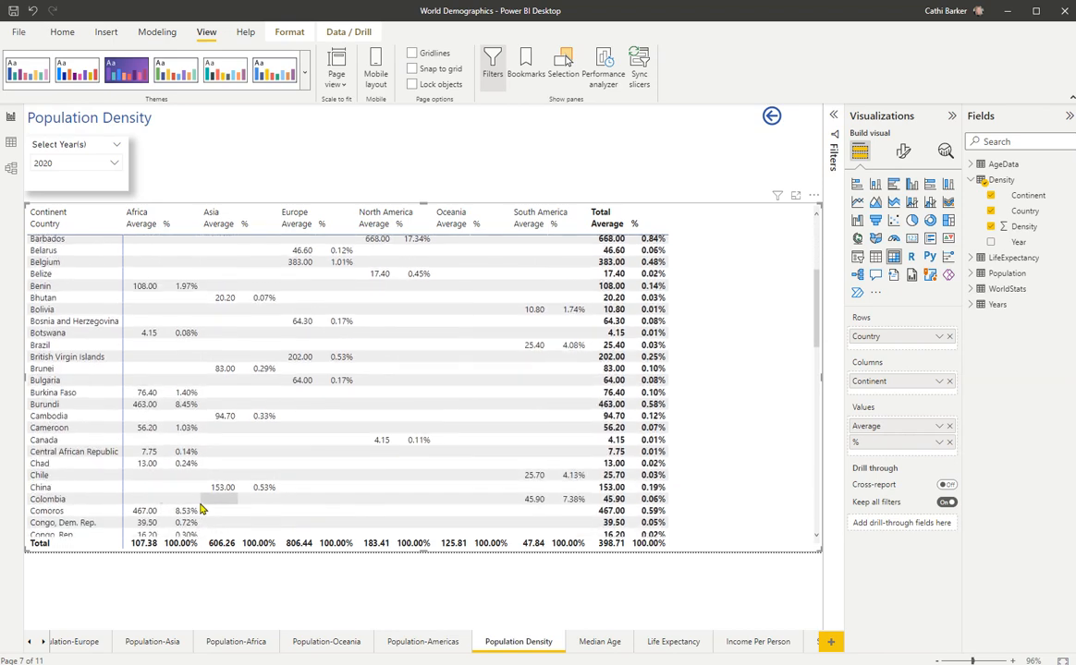
scroll("down", 3)
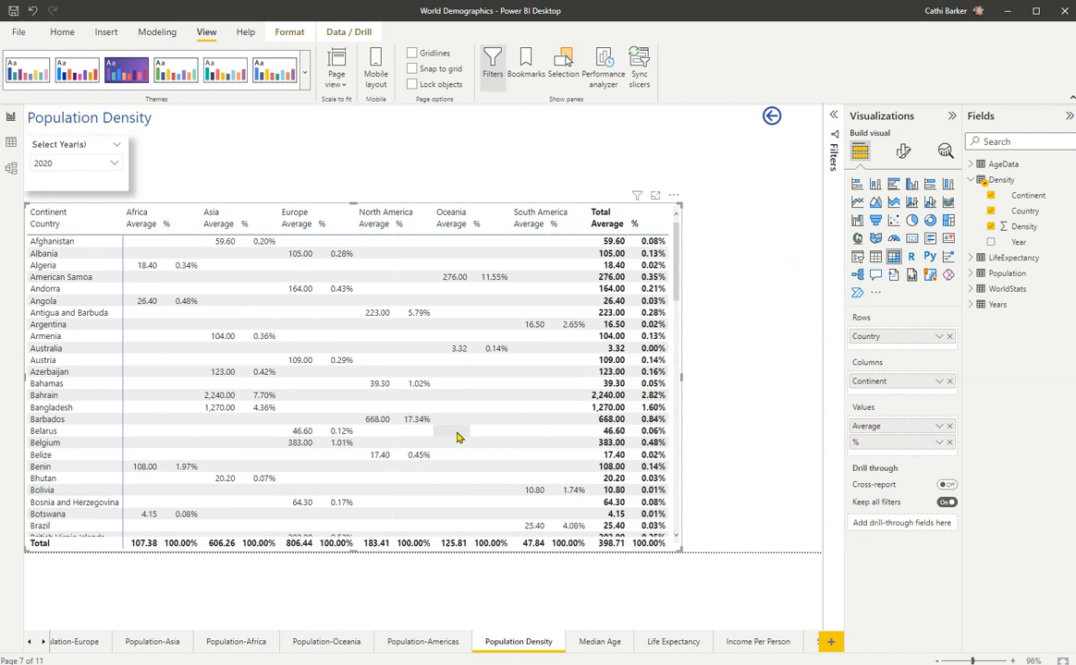
mouse_move(456, 438)
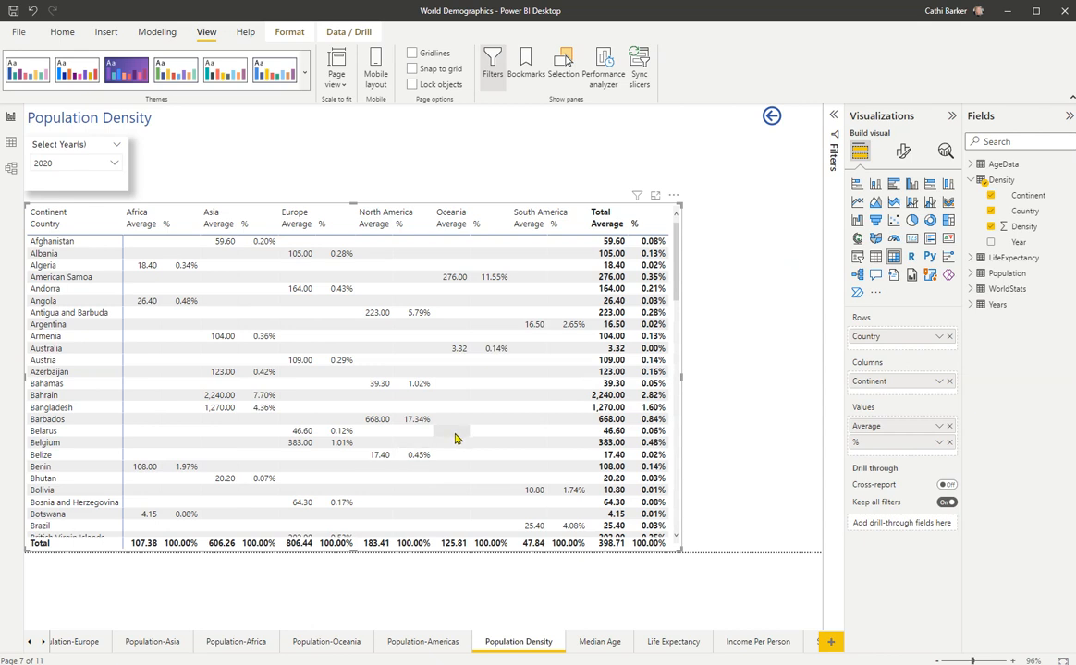
mouse_move(902, 152)
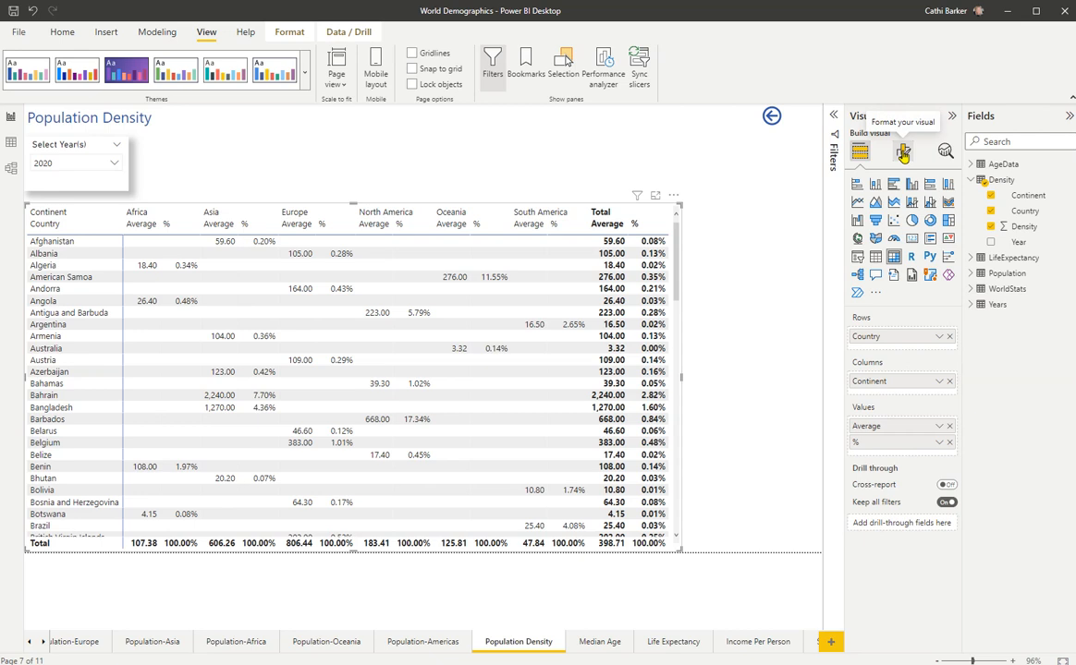
Step: Set the matrix's Grid global font size to 8 and return to Build visual
left_click(902, 151)
type("font size")
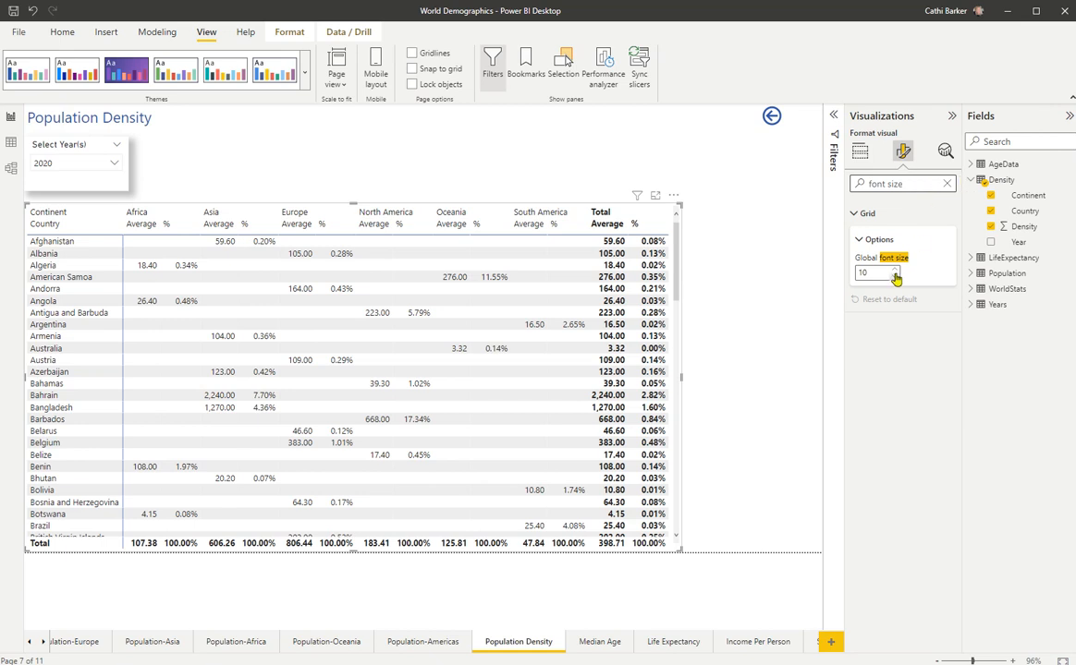
mouse_move(894, 284)
type("8")
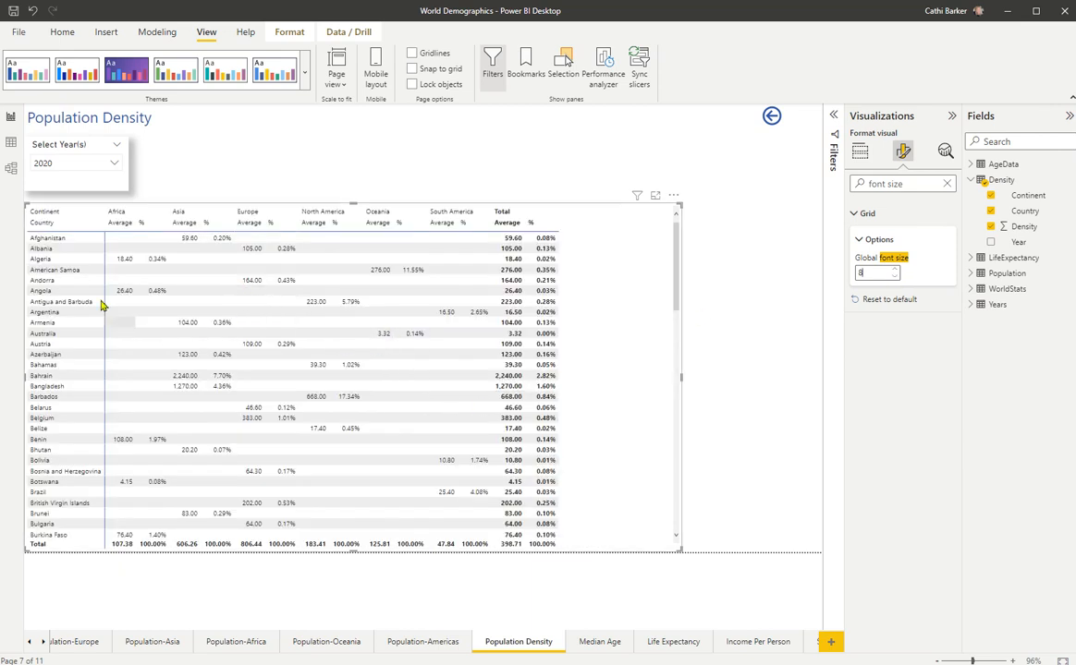
mouse_move(237, 315)
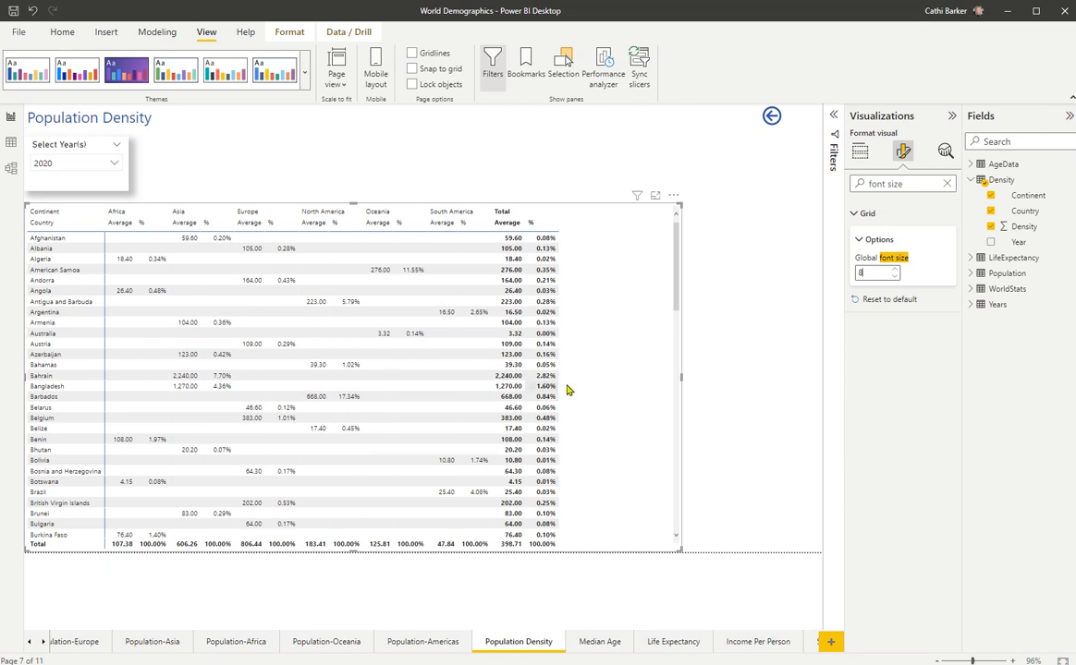
left_click(859, 150)
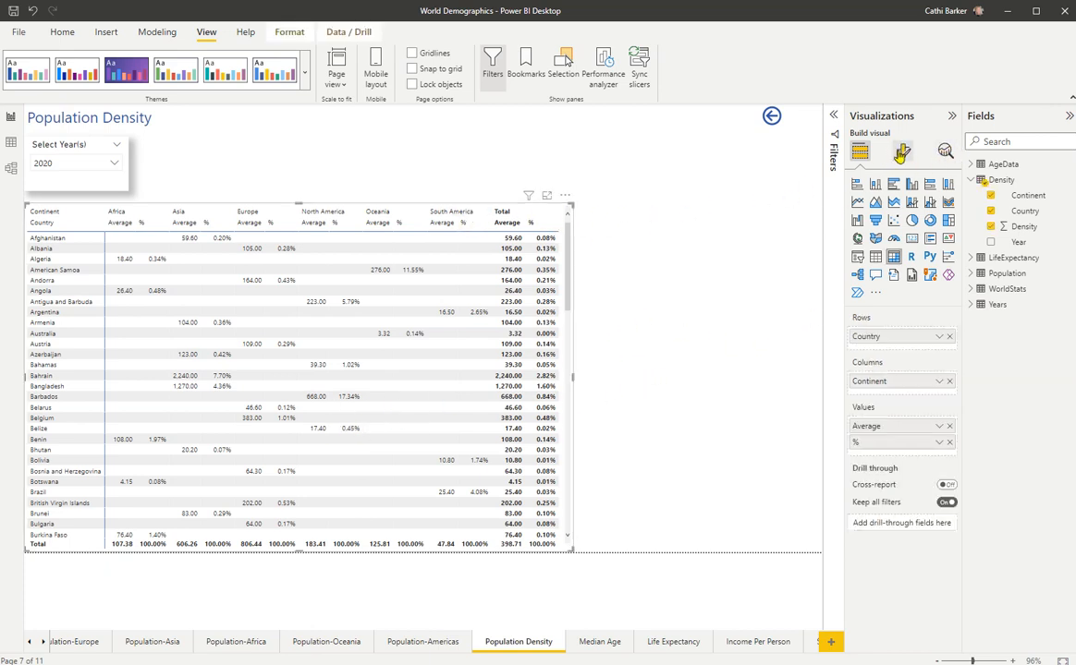
left_click(902, 152)
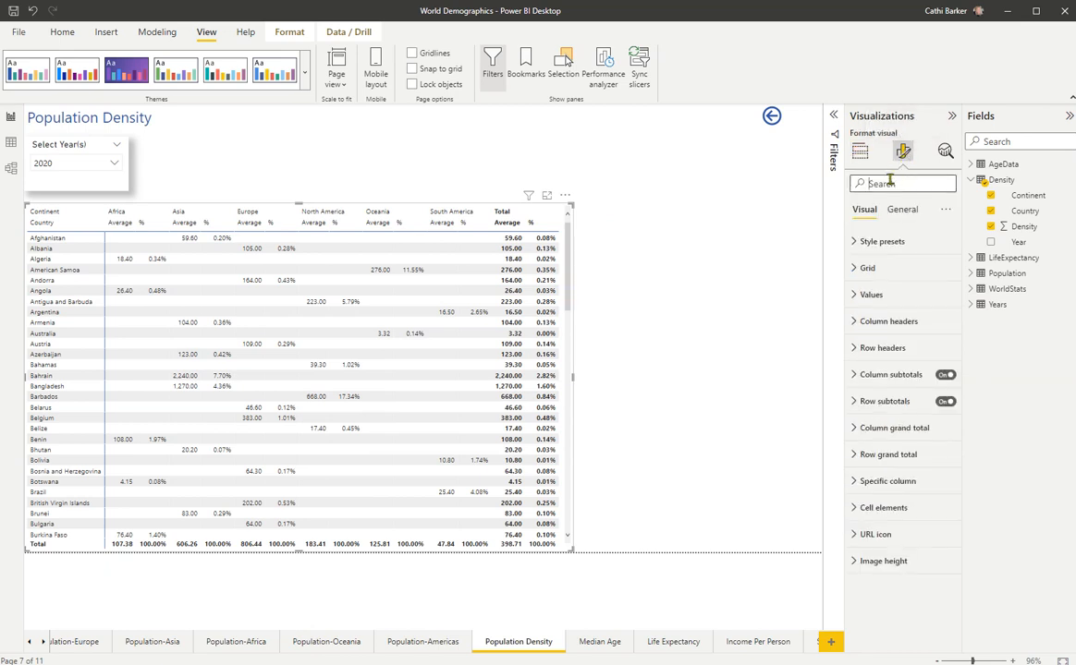
type("font")
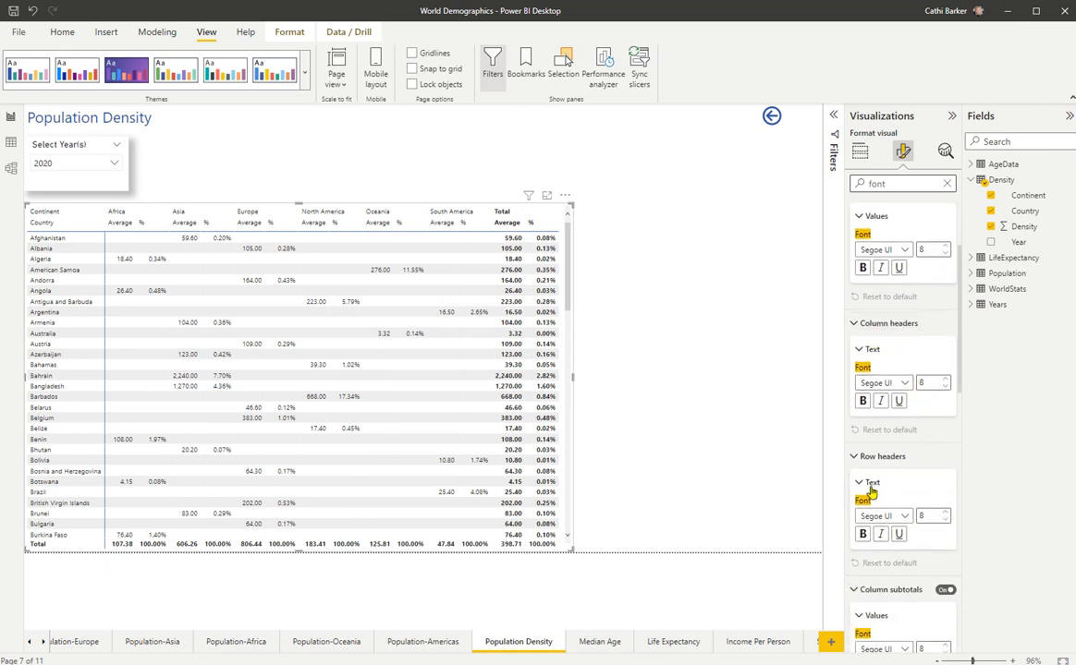
scroll("down", 3)
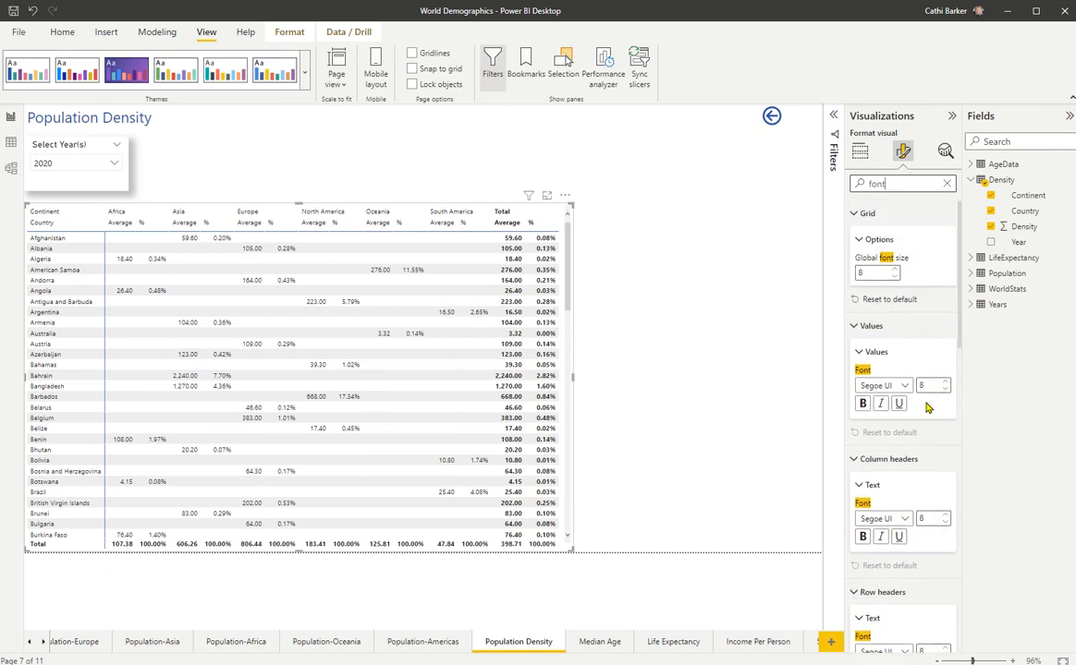
mouse_move(721, 400)
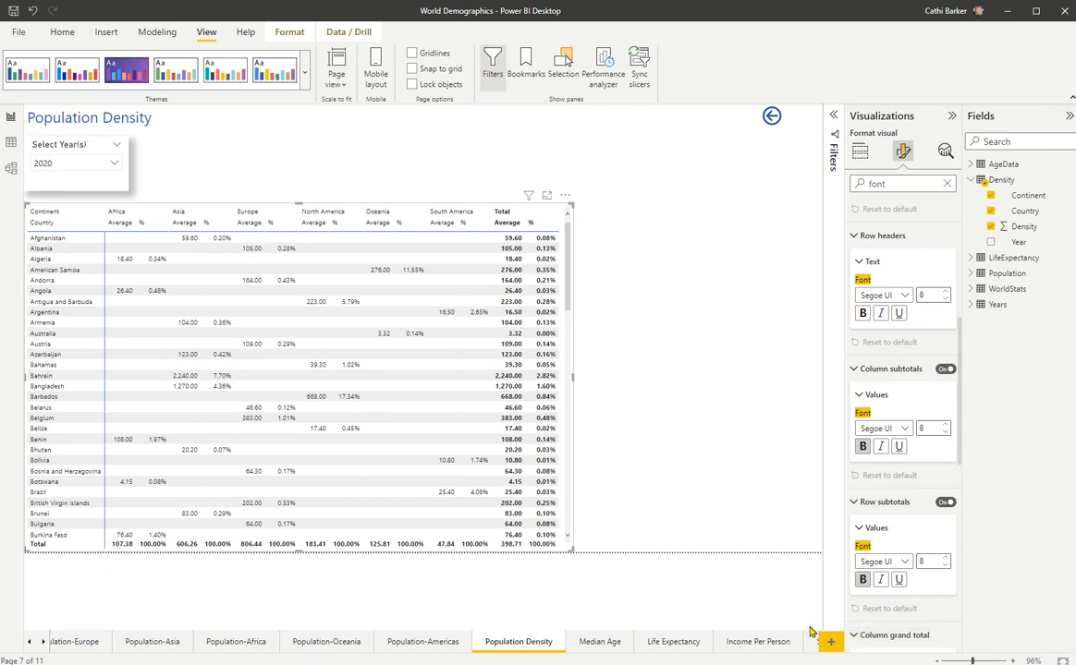
mouse_move(655, 586)
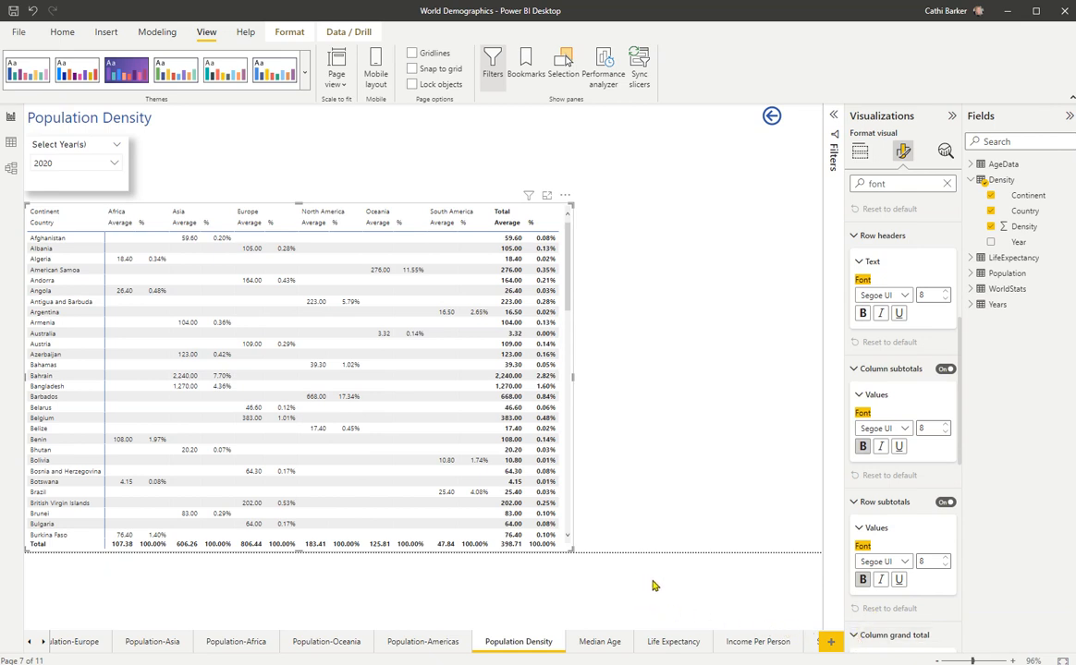
mouse_move(711, 335)
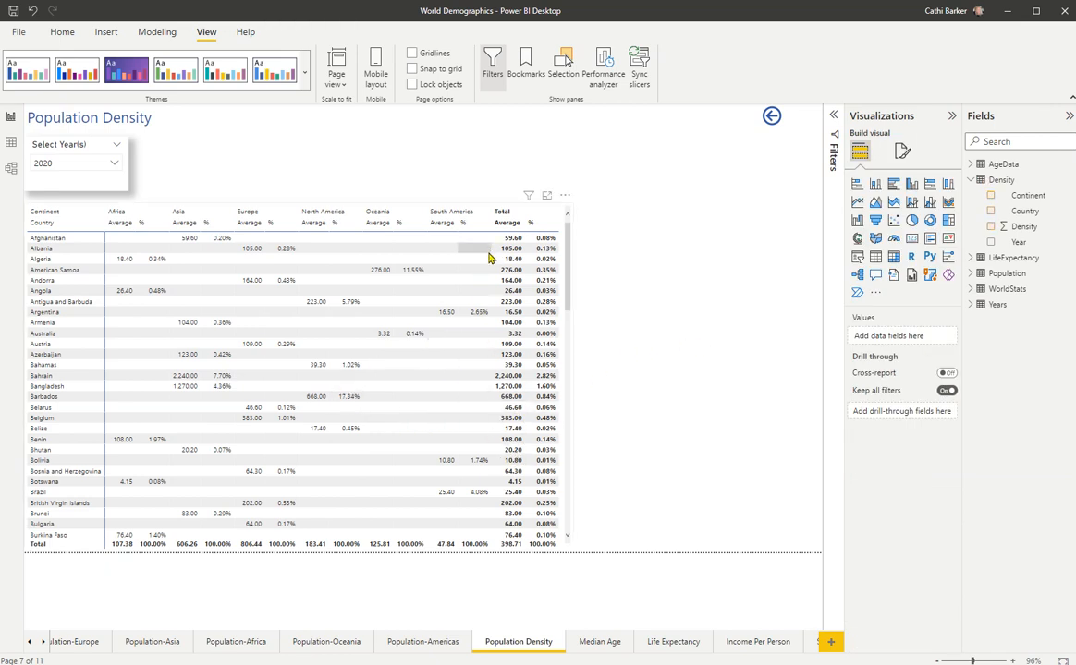
mouse_move(472, 473)
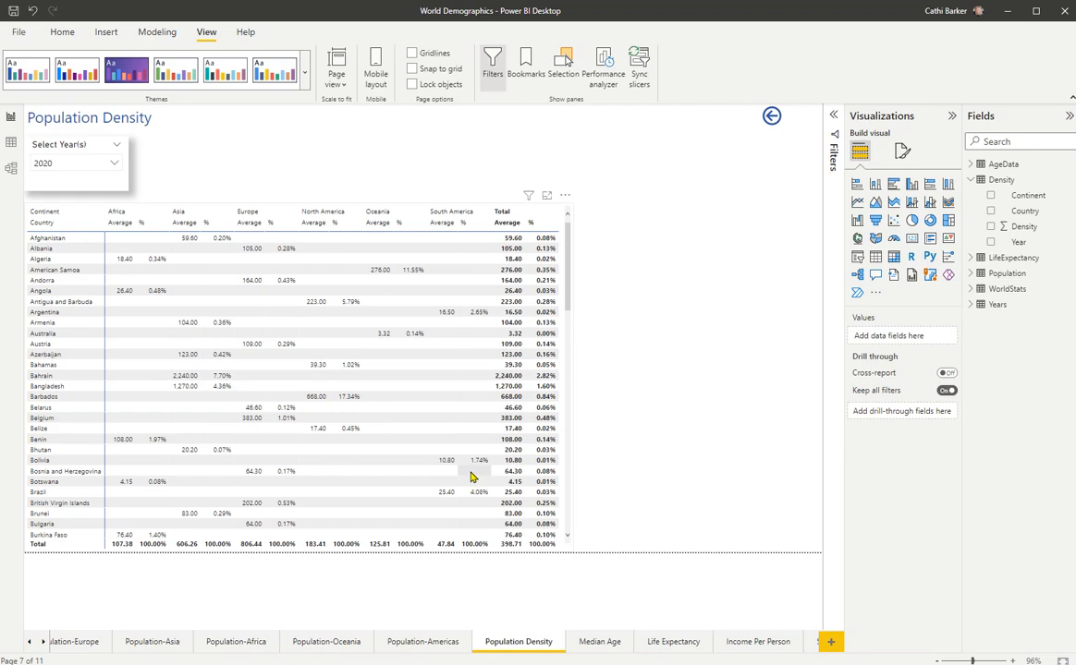